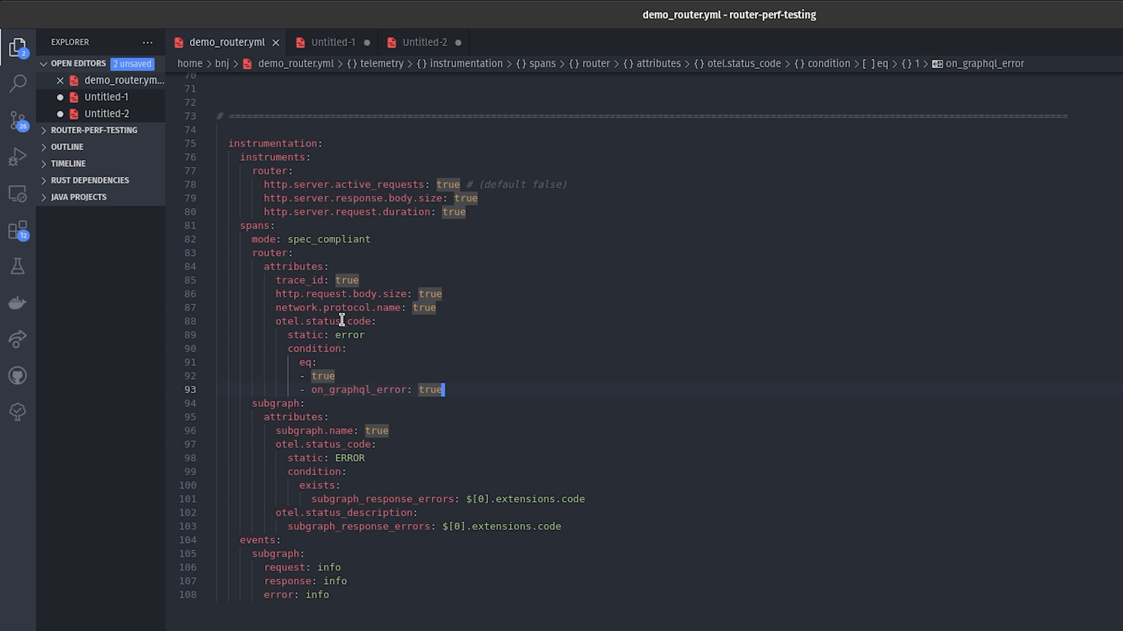
mouse_move(352, 330)
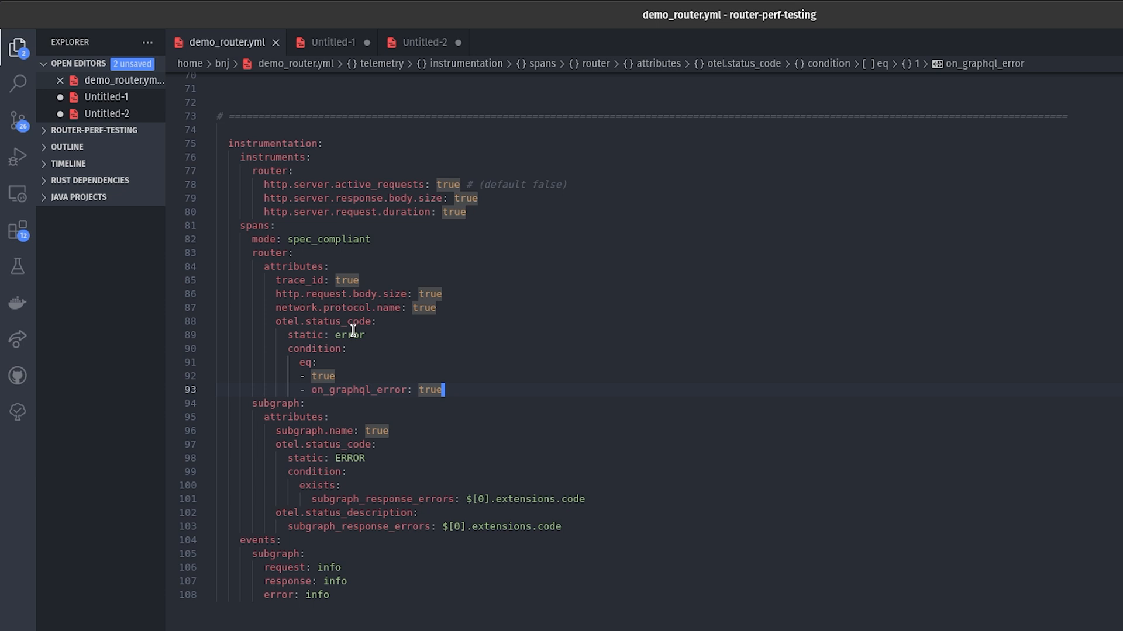
mouse_move(375, 338)
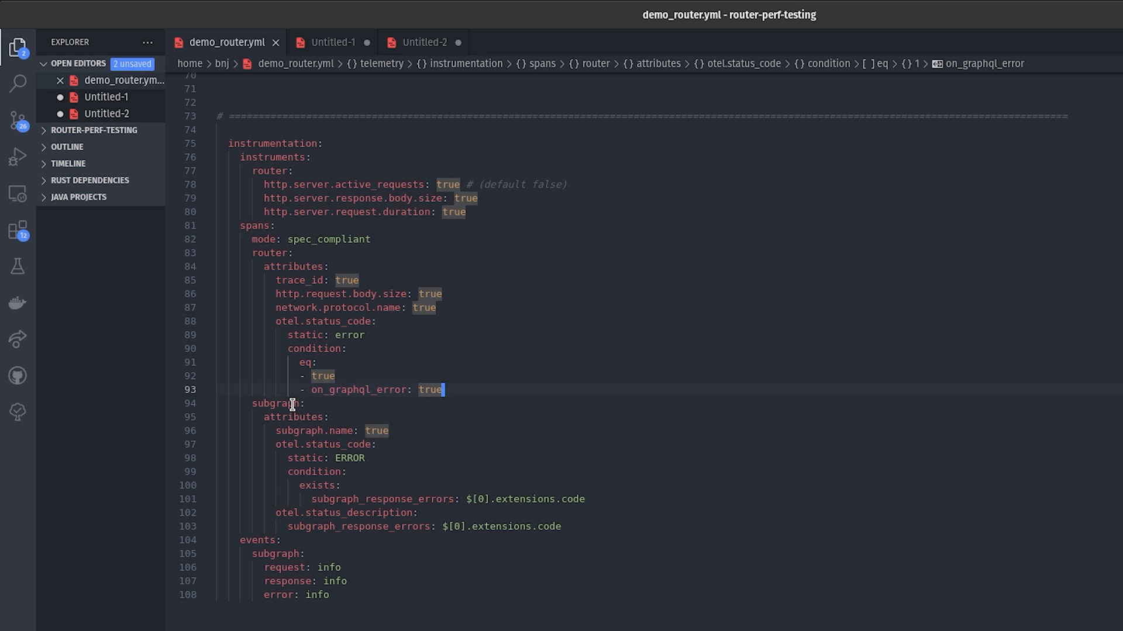
- Re-run the Products query in Sandbox, returning status 200 with the reviews malformed-response error
click(393, 430)
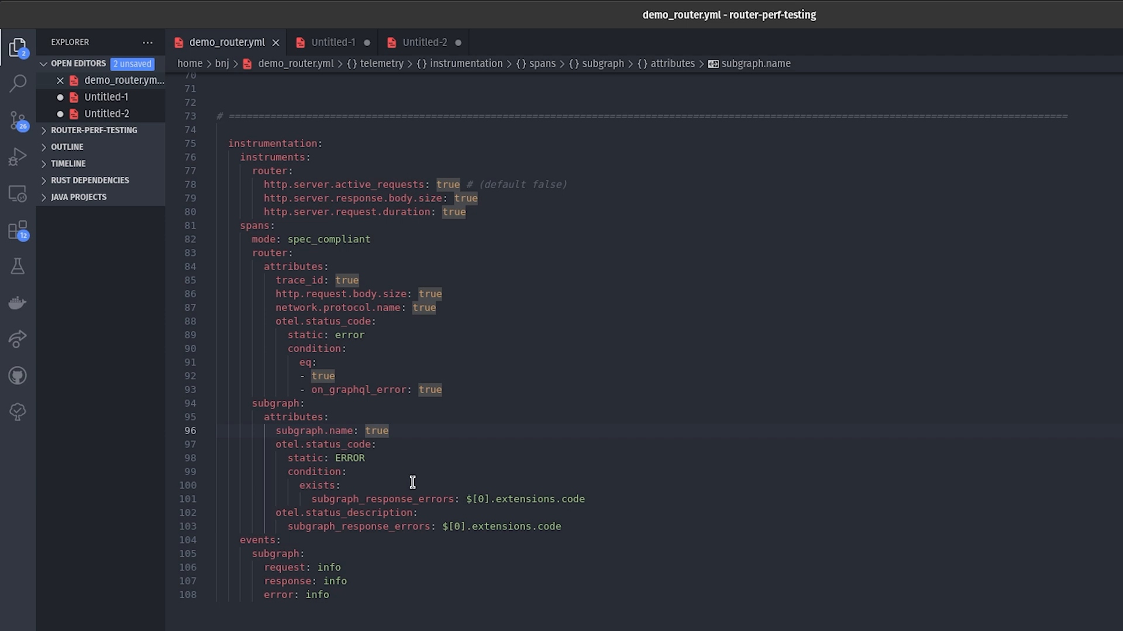
mouse_move(413, 505)
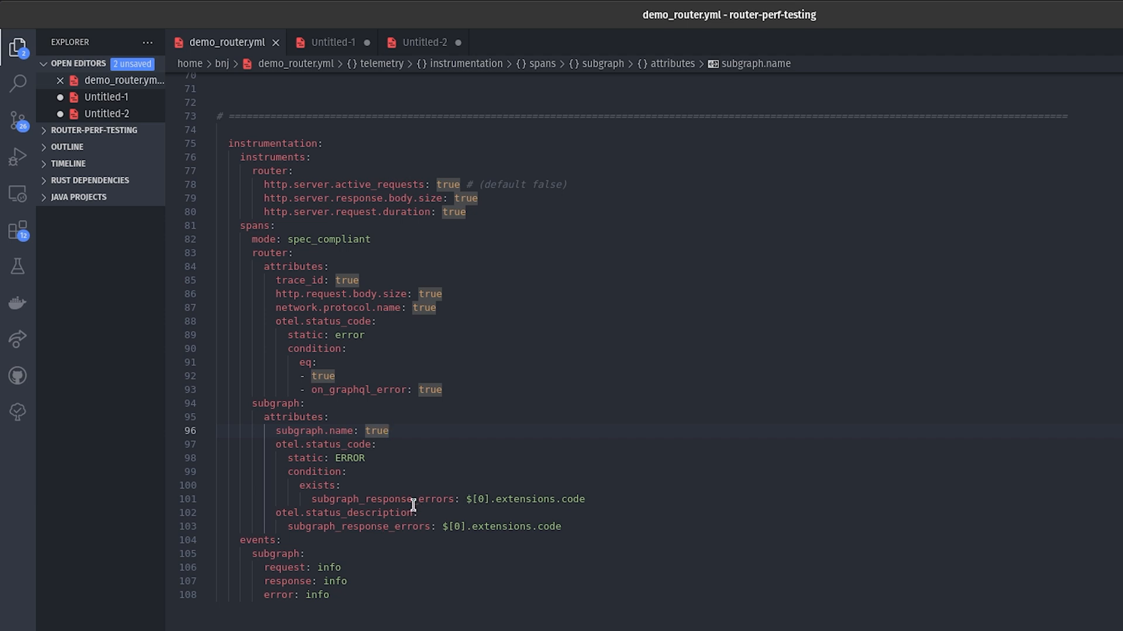
mouse_move(368, 444)
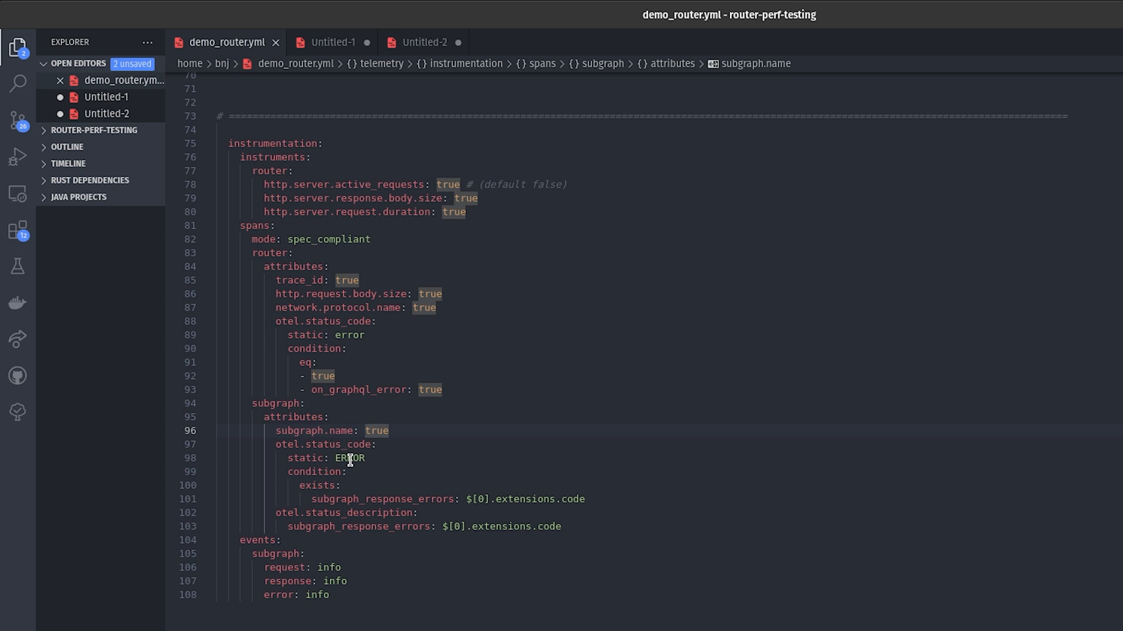
click(378, 499)
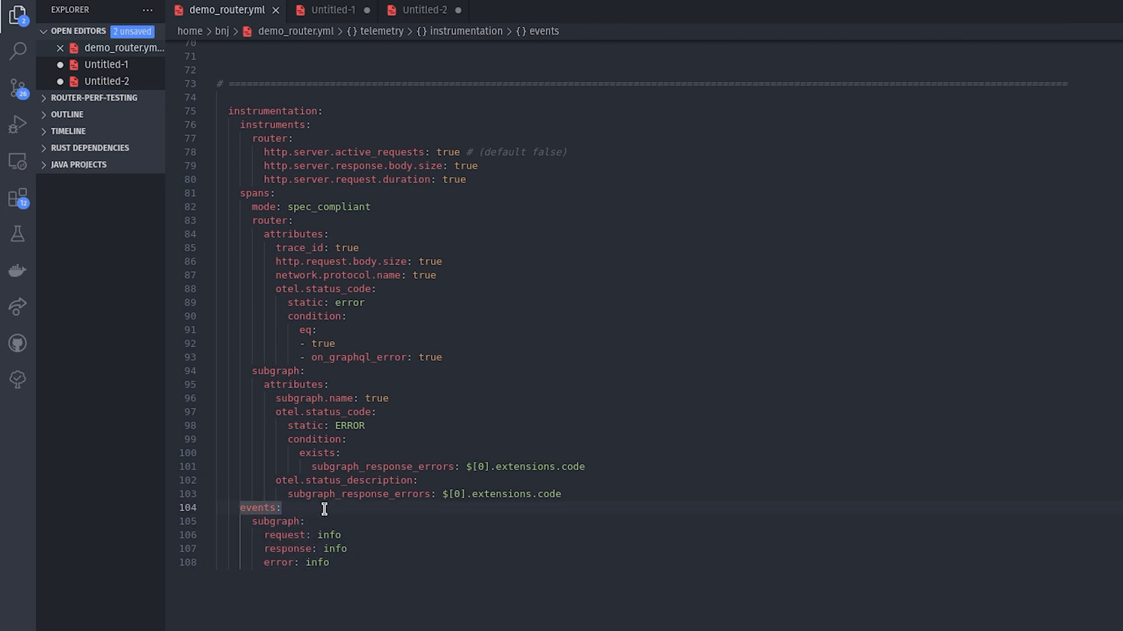
mouse_move(287, 526)
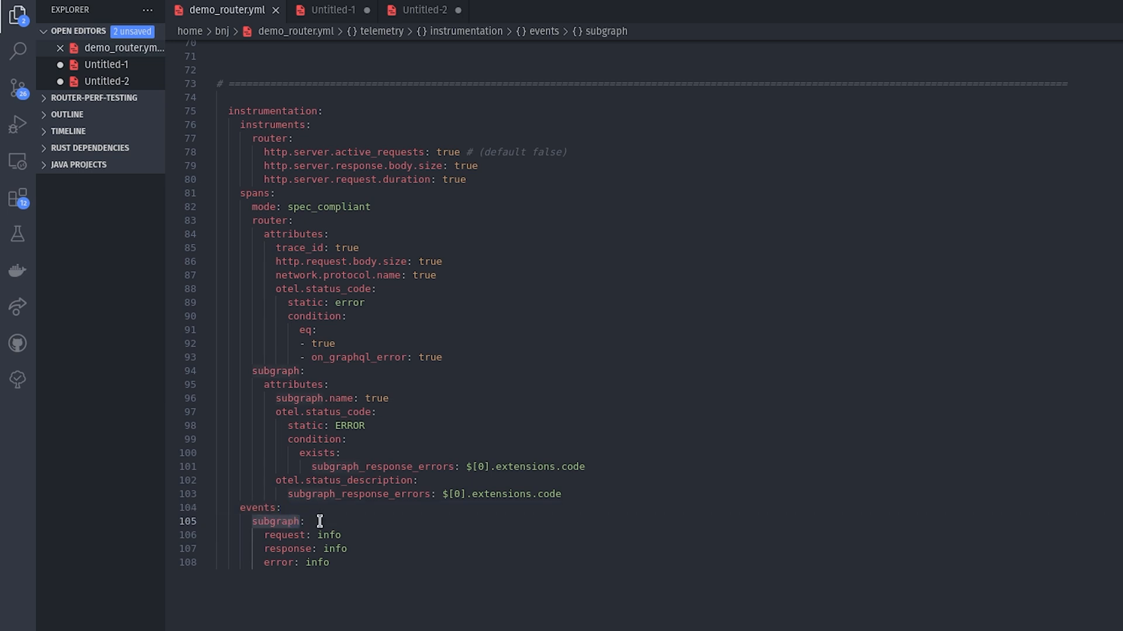
mouse_move(280, 536)
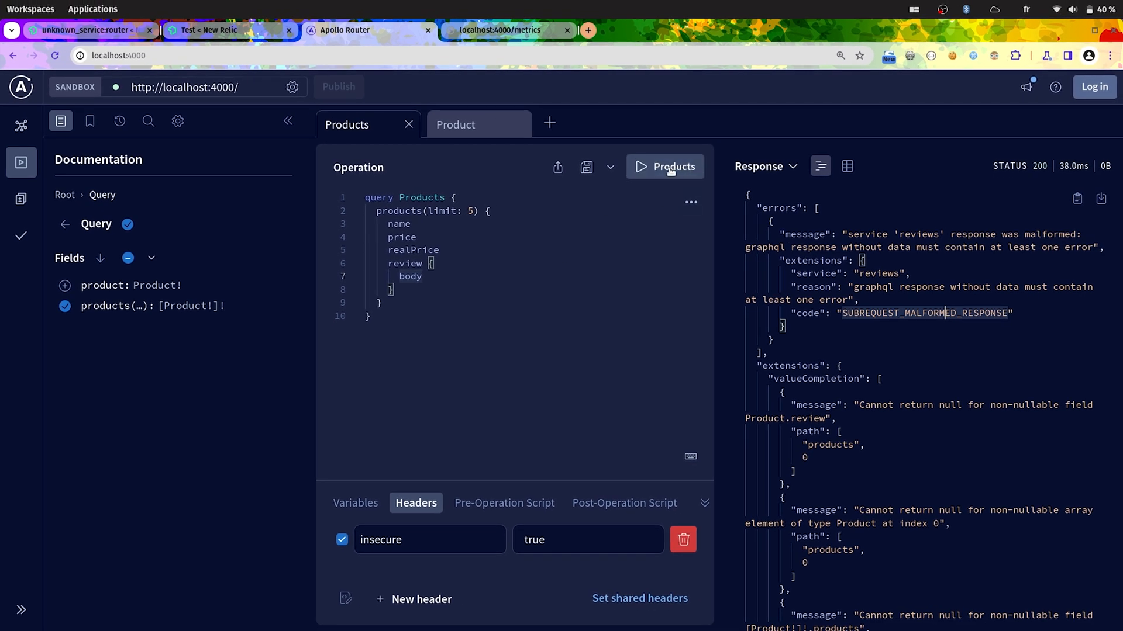
click(671, 166)
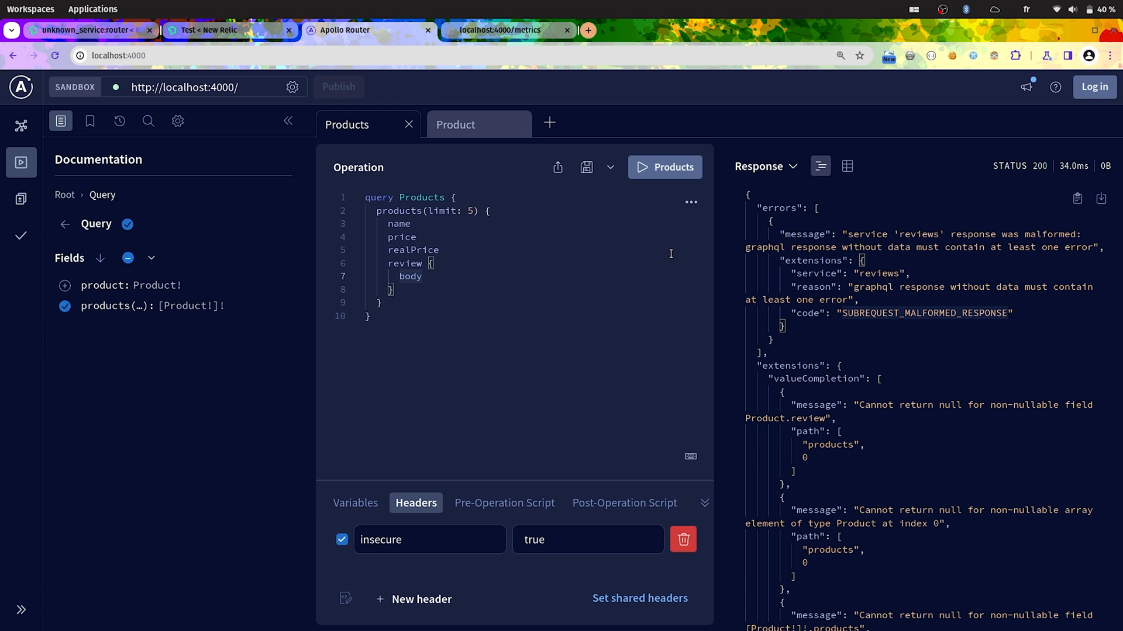
mouse_move(529, 290)
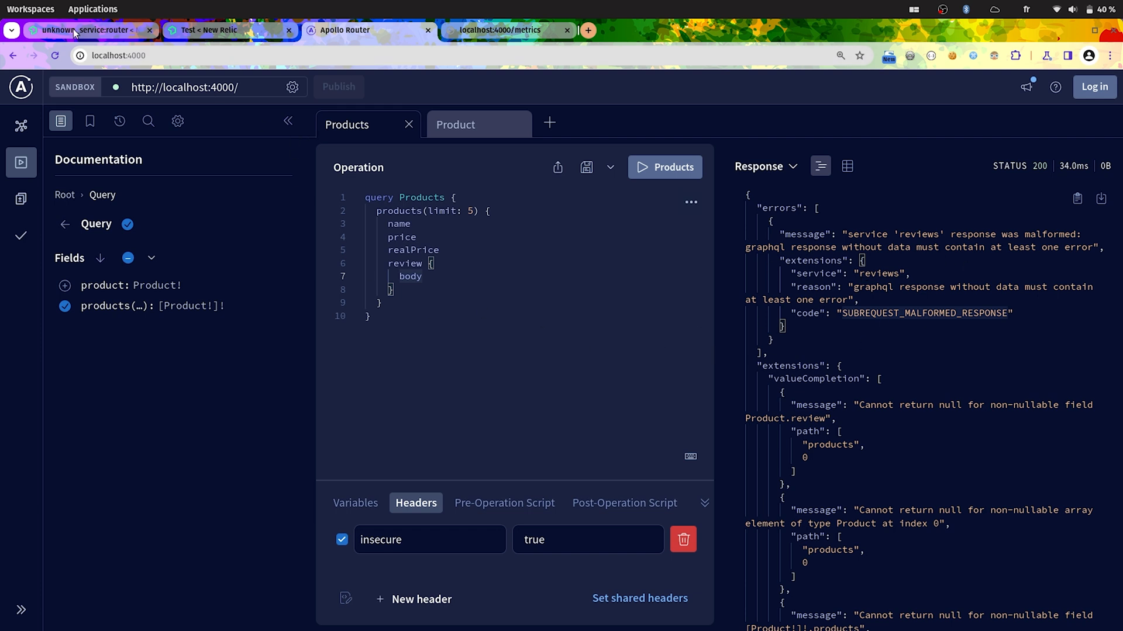
mouse_move(86, 30)
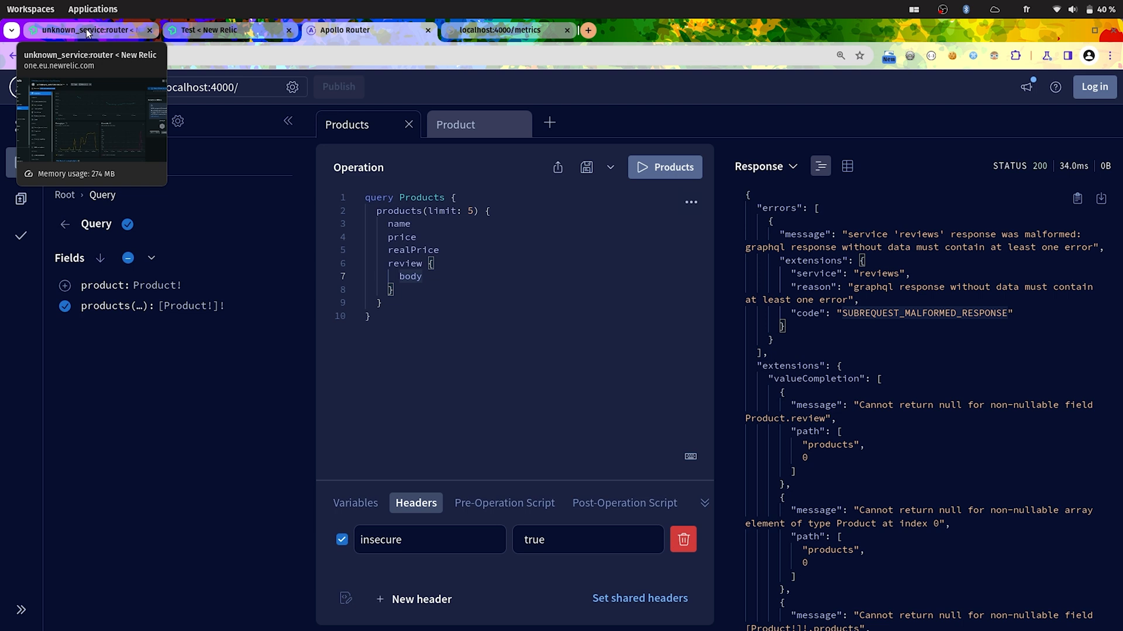
- From the router service's error-rate spike, bring up its traces grouped as query Products with 3 errors
click(85, 29)
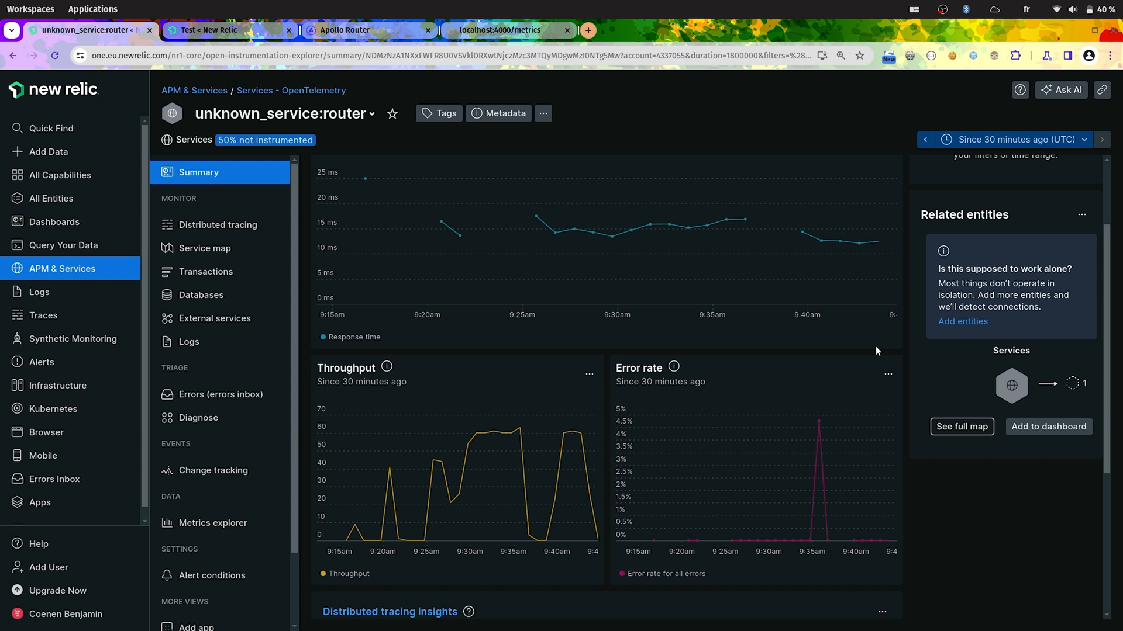
mouse_move(816, 421)
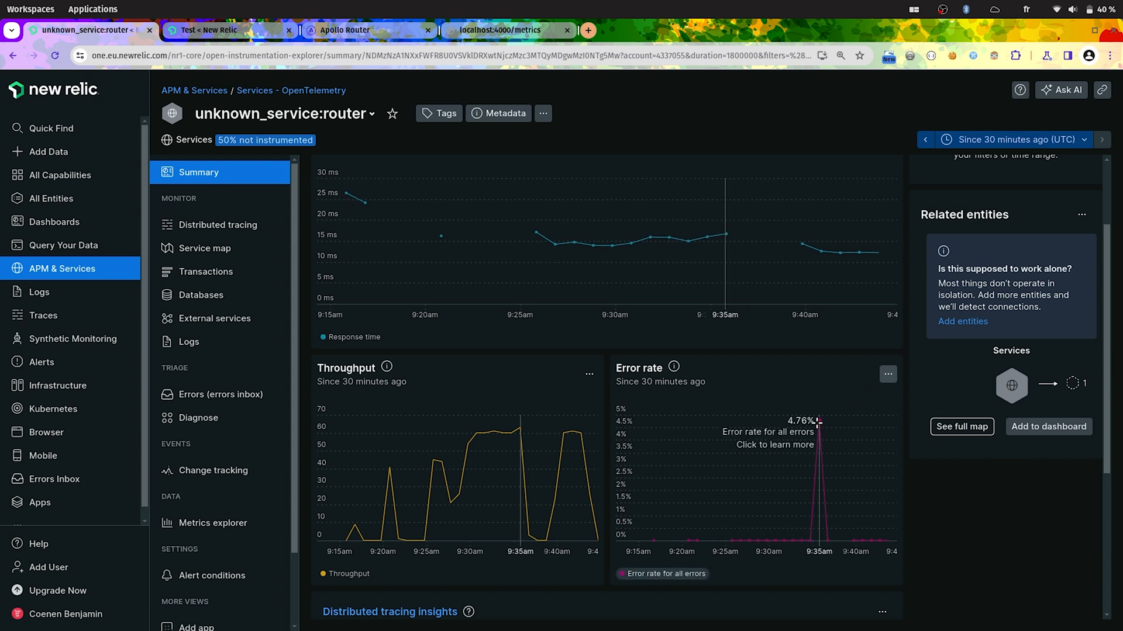
mouse_move(819, 423)
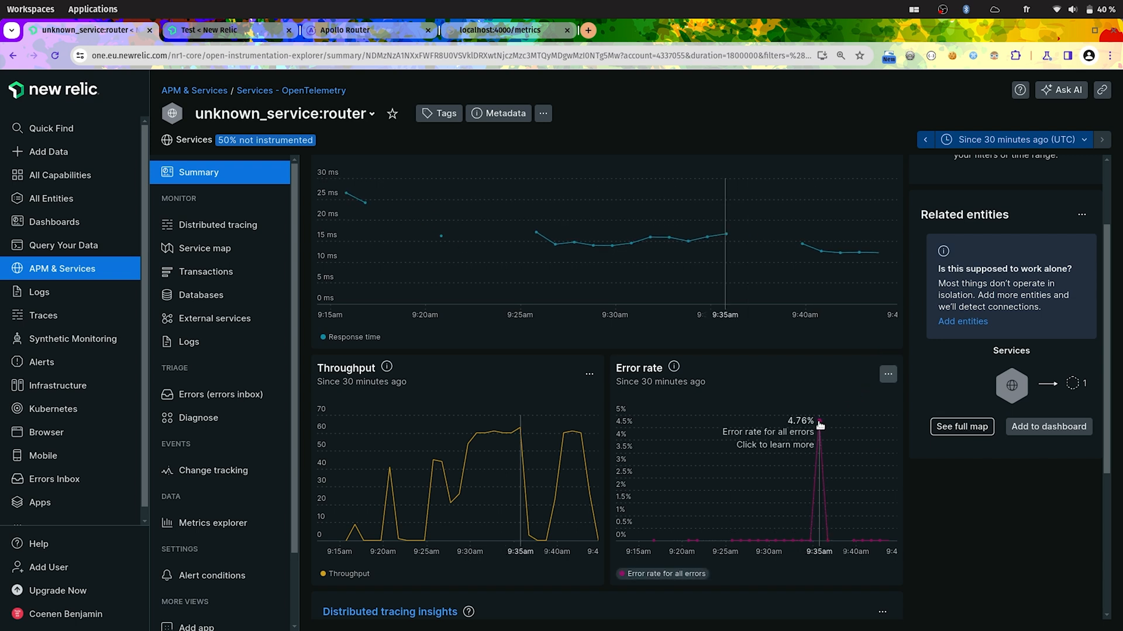
mouse_move(821, 426)
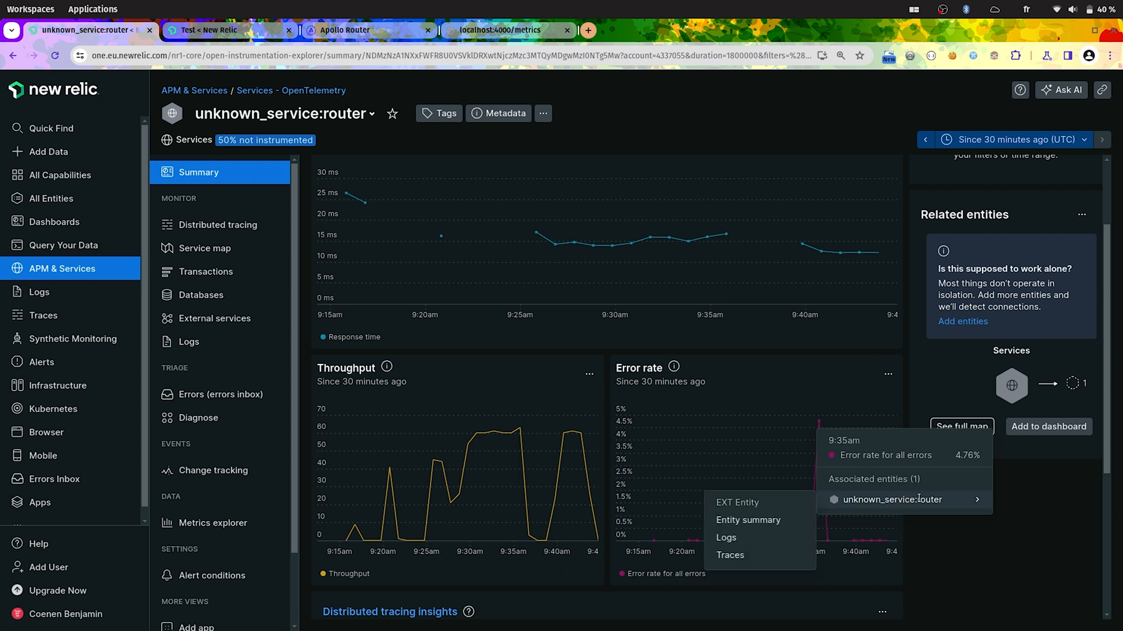
click(730, 558)
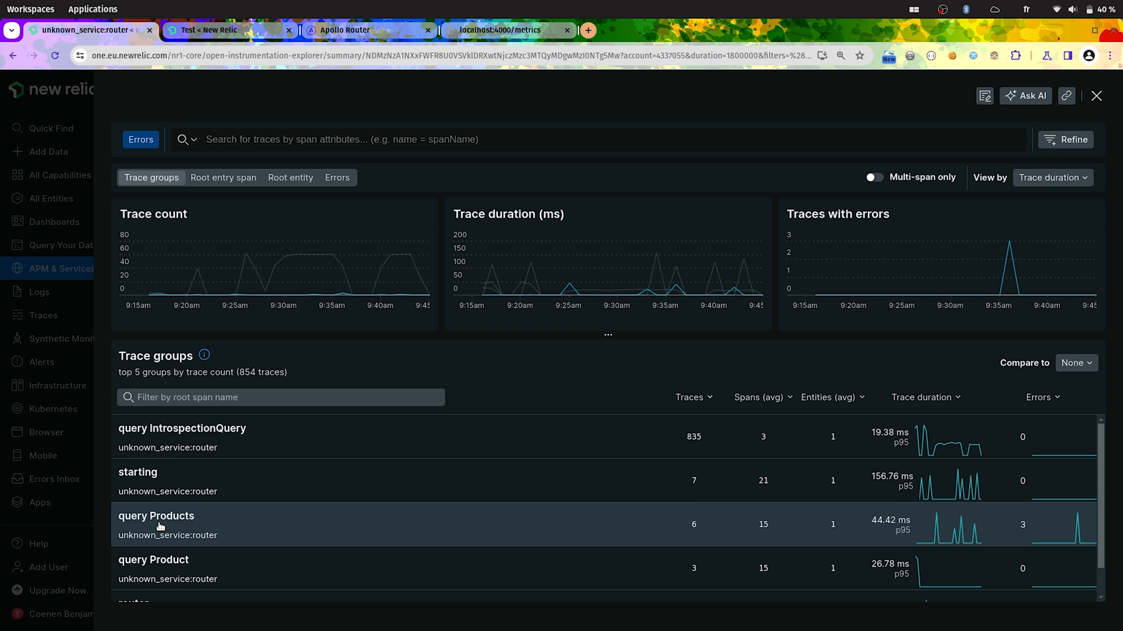
- Open the query Products trace group and a trace from it that recorded 2 errors
click(156, 516)
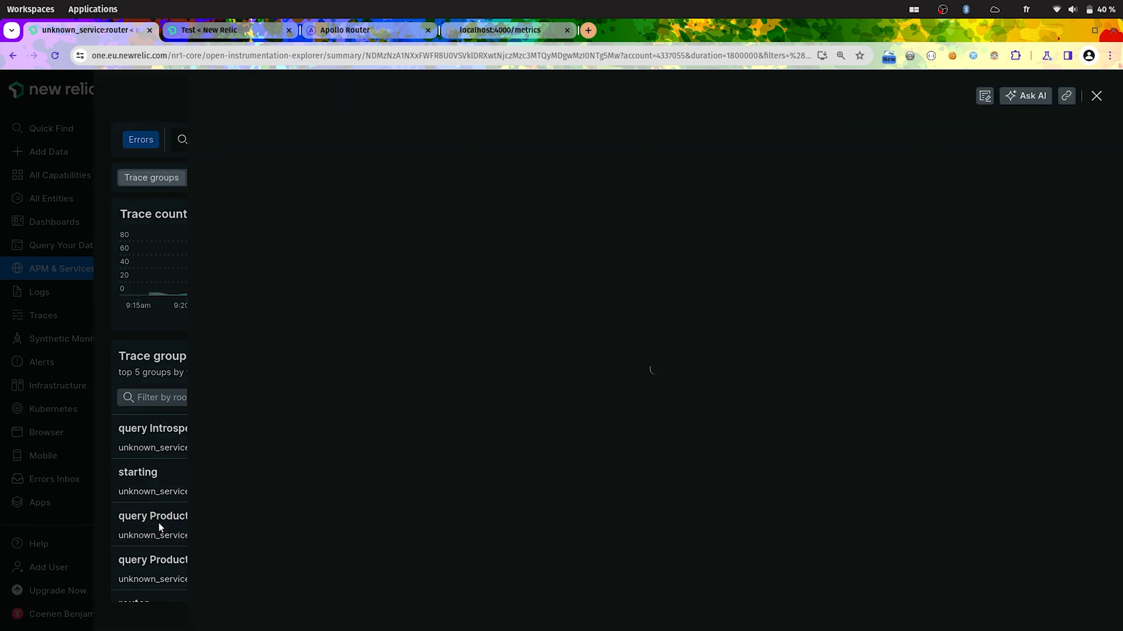
click(152, 515)
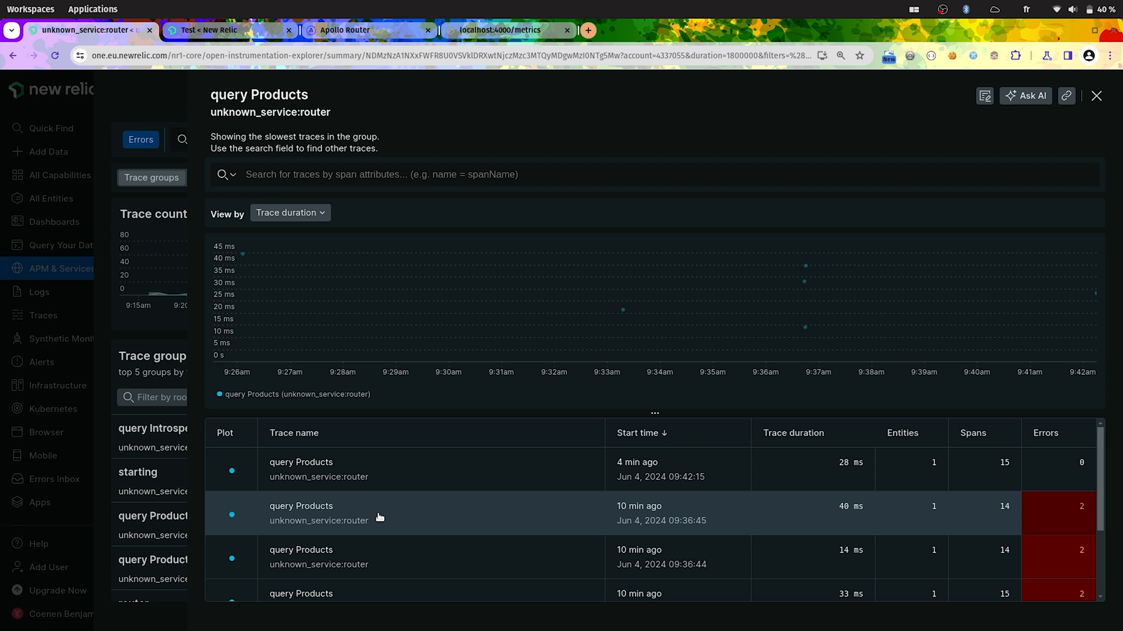
mouse_move(387, 516)
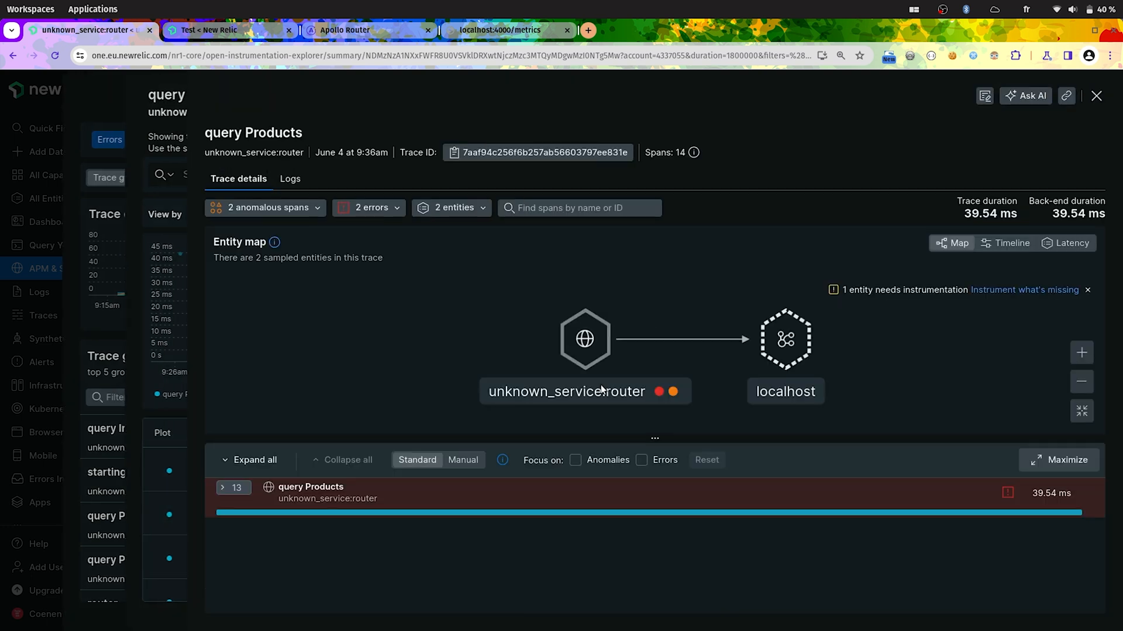
- Expand the trace spans and view the failing reviews subgraph span's SUBREQUEST_MALFORMED_RESPONSE error details
click(222, 487)
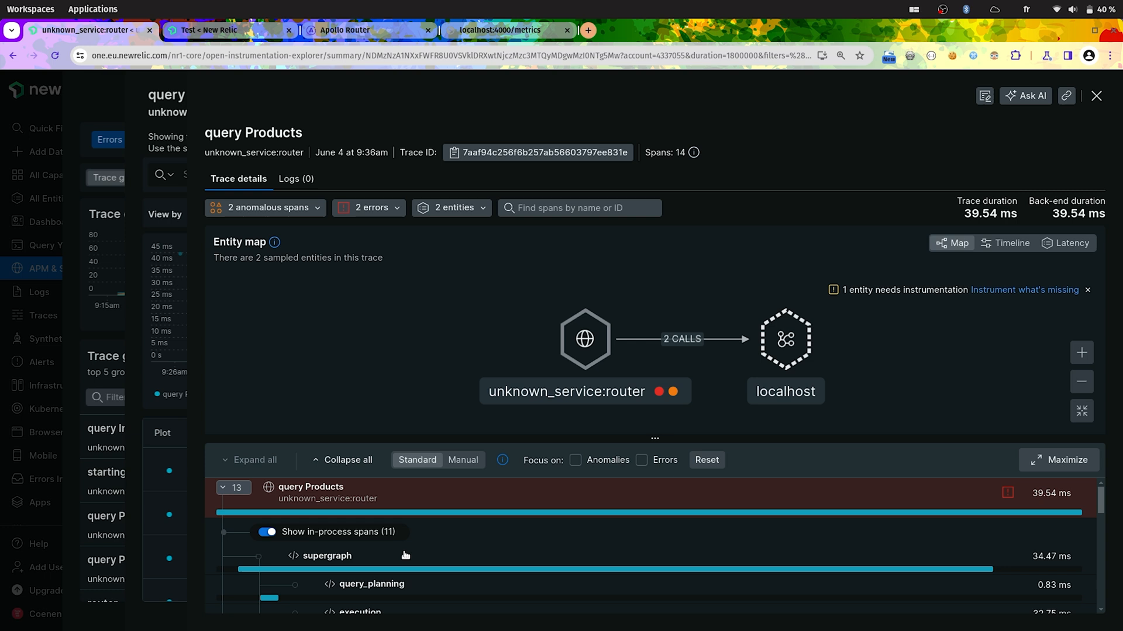
scroll(down, 3)
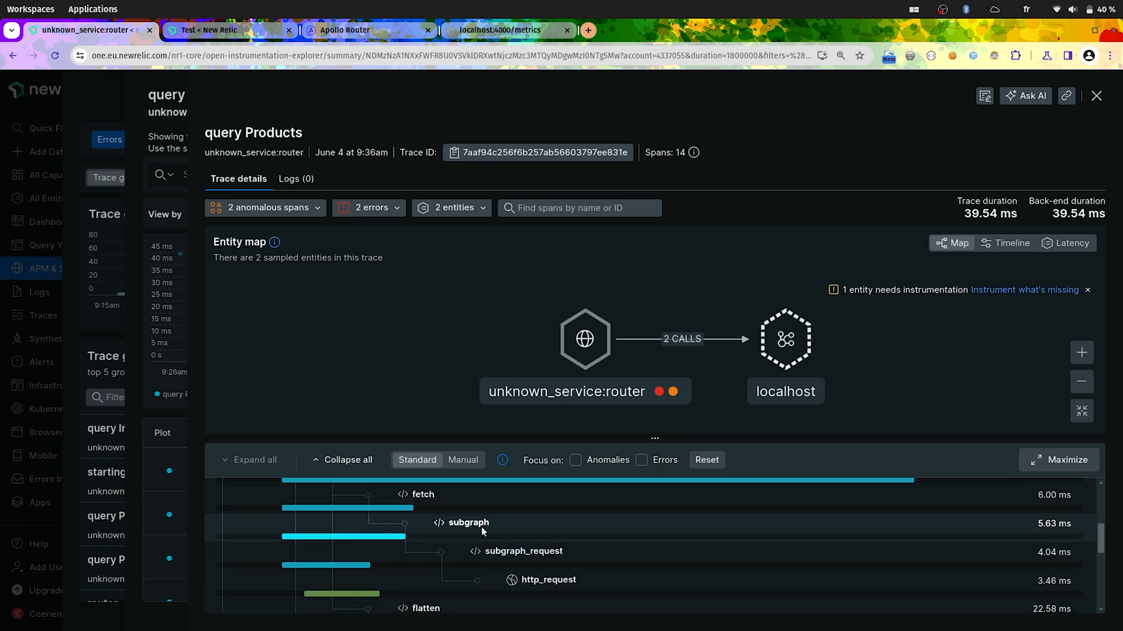
scroll(down, 3)
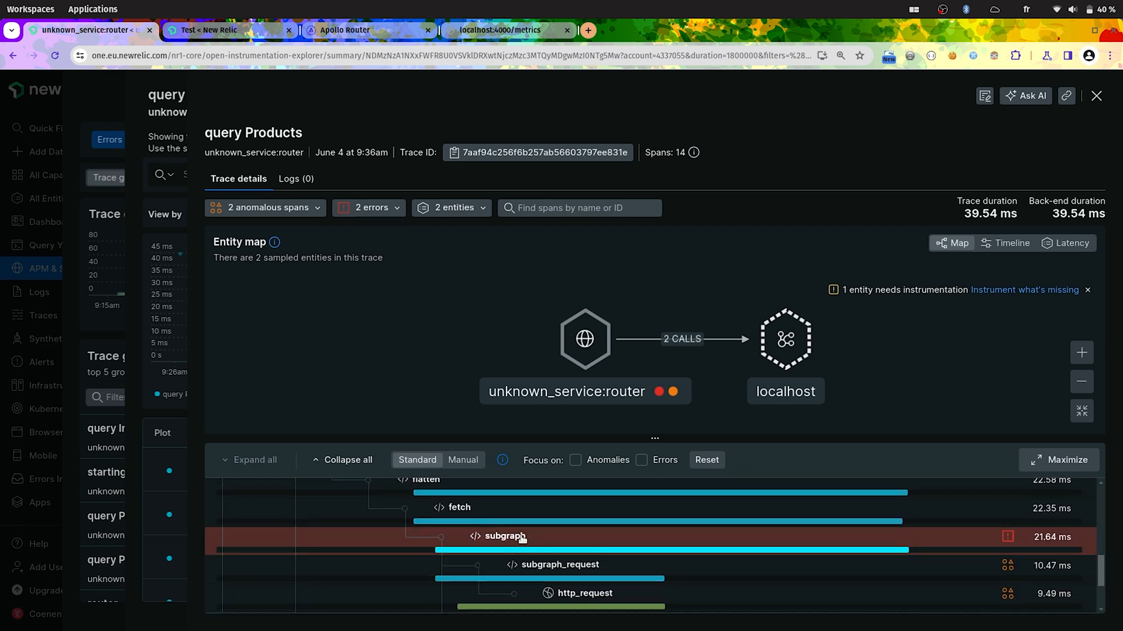
click(502, 537)
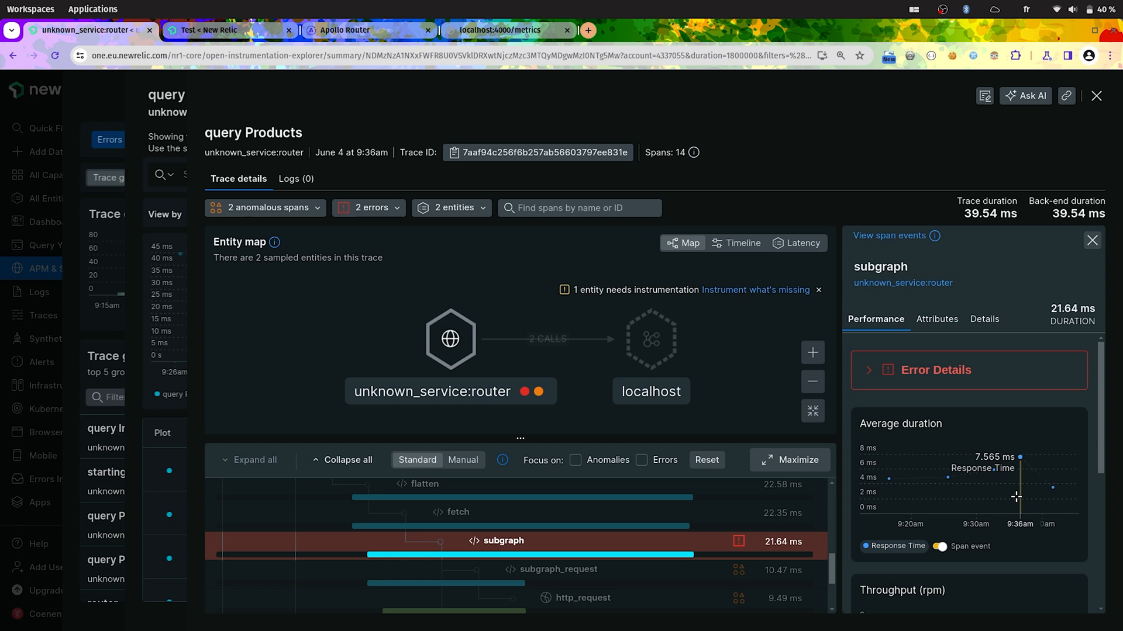
click(868, 371)
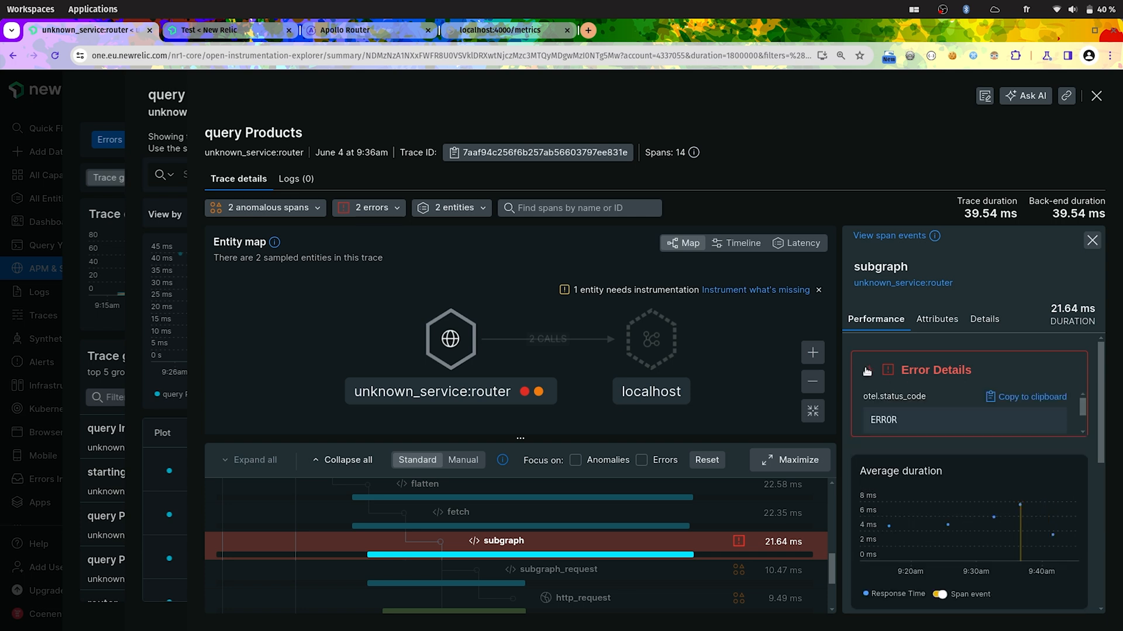
click(869, 370)
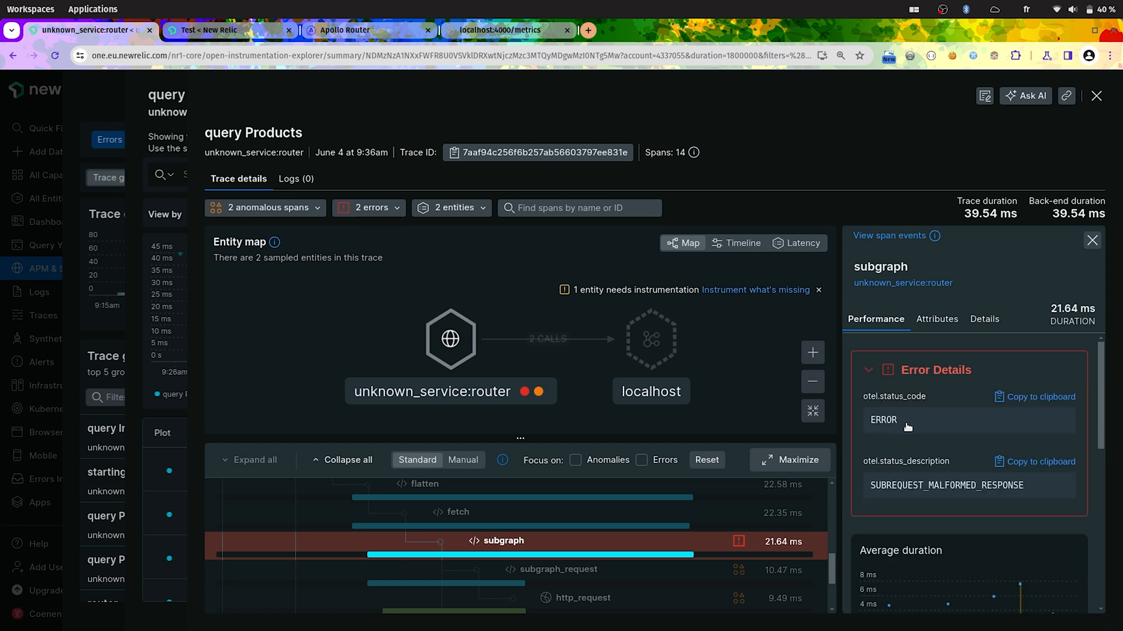
mouse_move(933, 477)
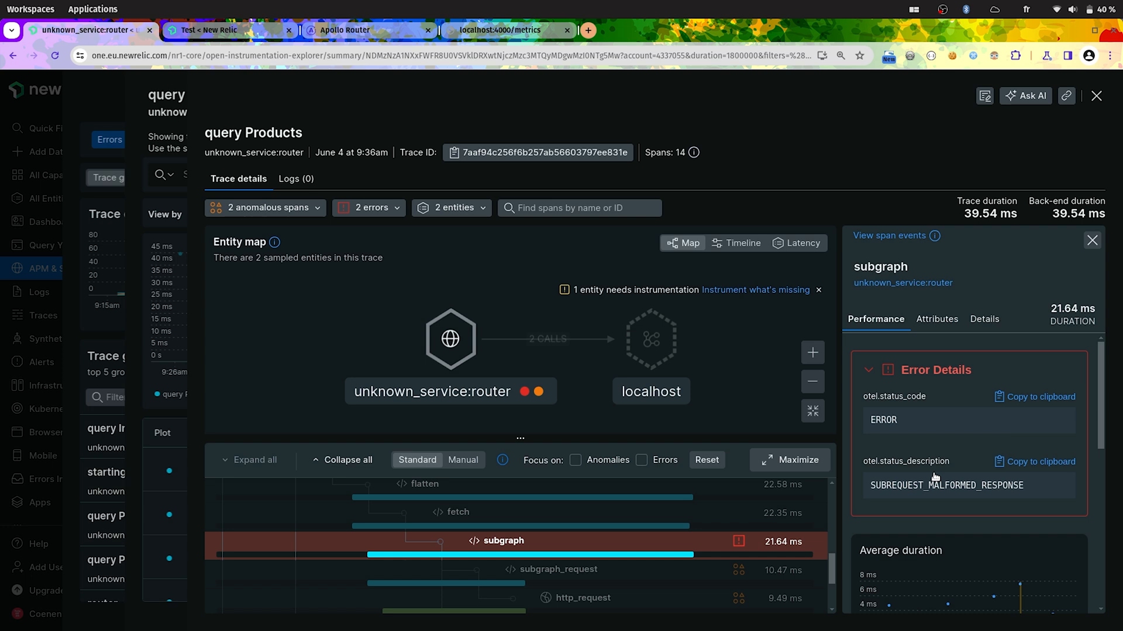
- Inspect the subgraph span's attributes, including the raw response event about the 'insecure' header
click(935, 318)
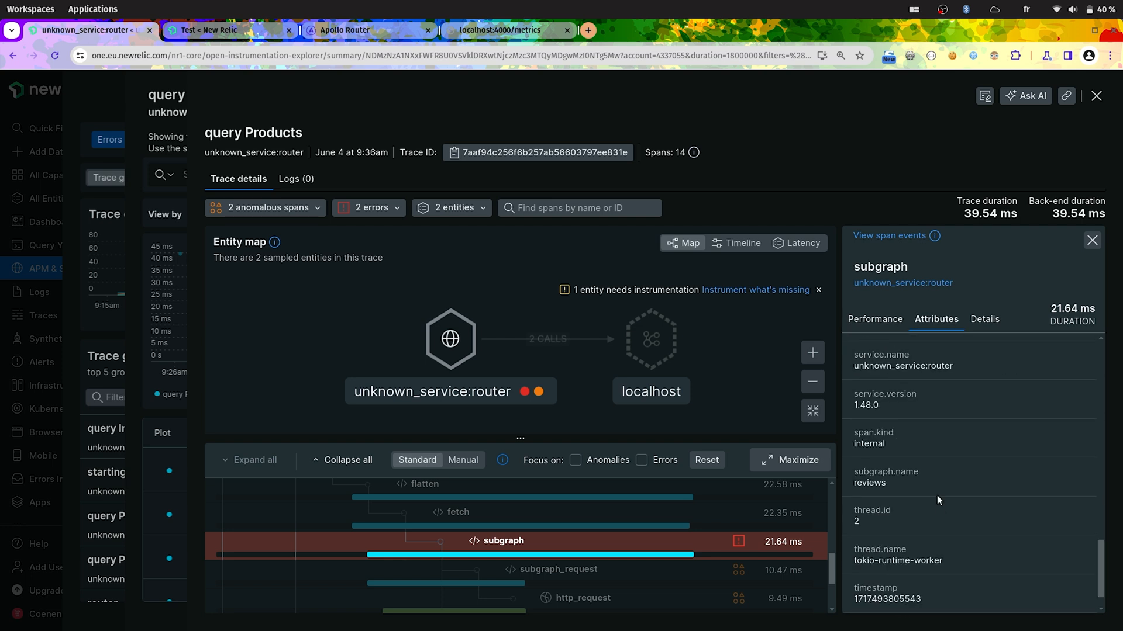
scroll(down, 3)
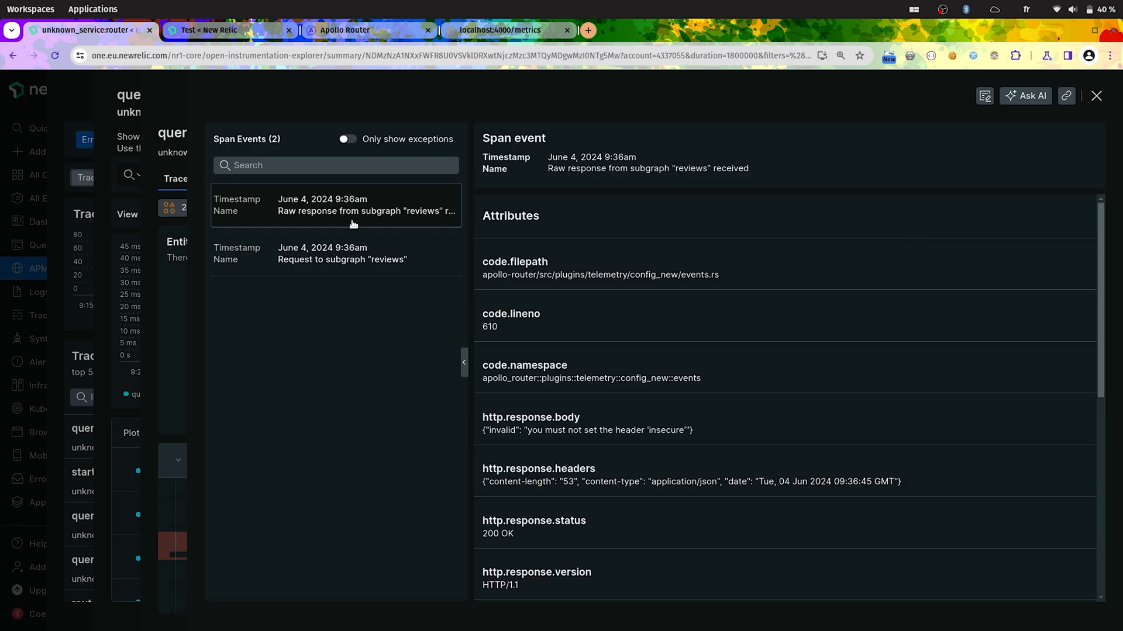
mouse_move(422, 225)
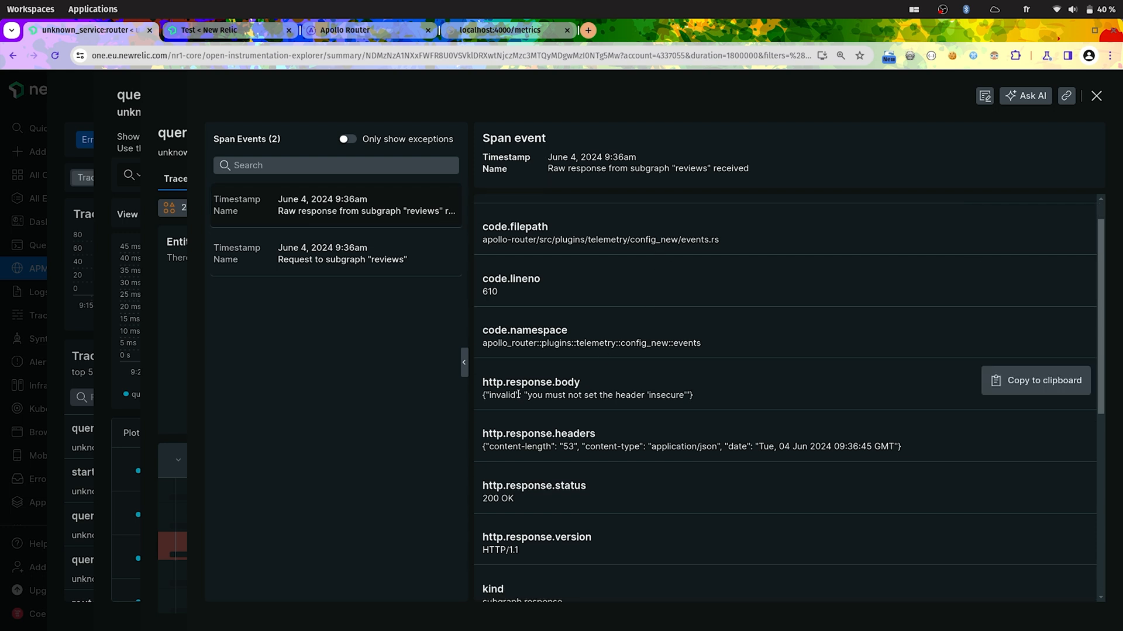
mouse_move(596, 387)
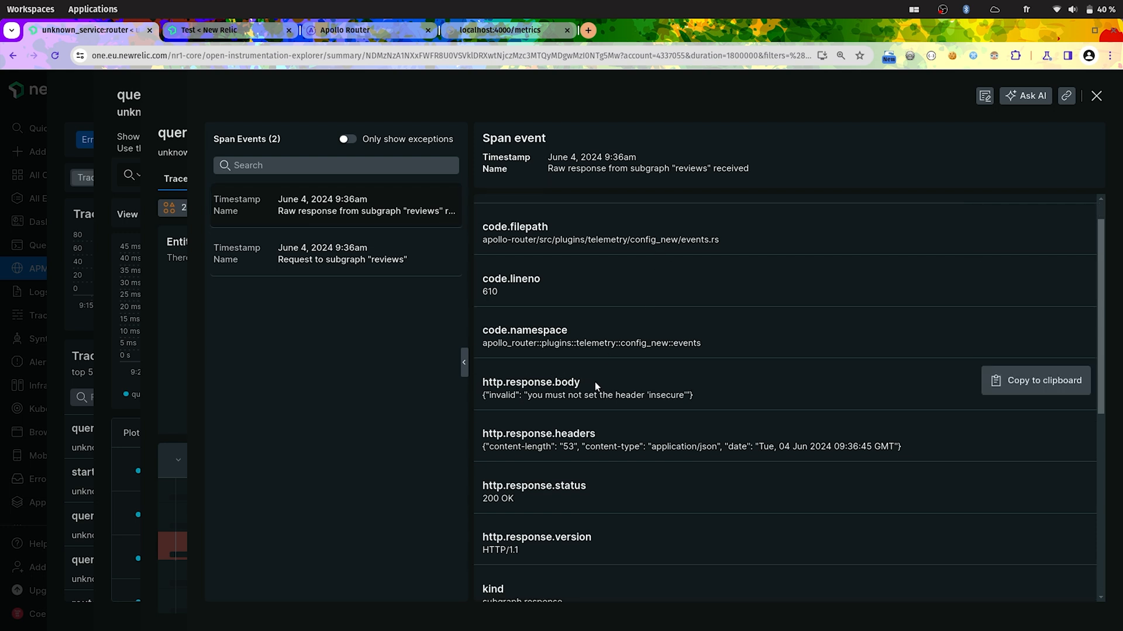
mouse_move(733, 399)
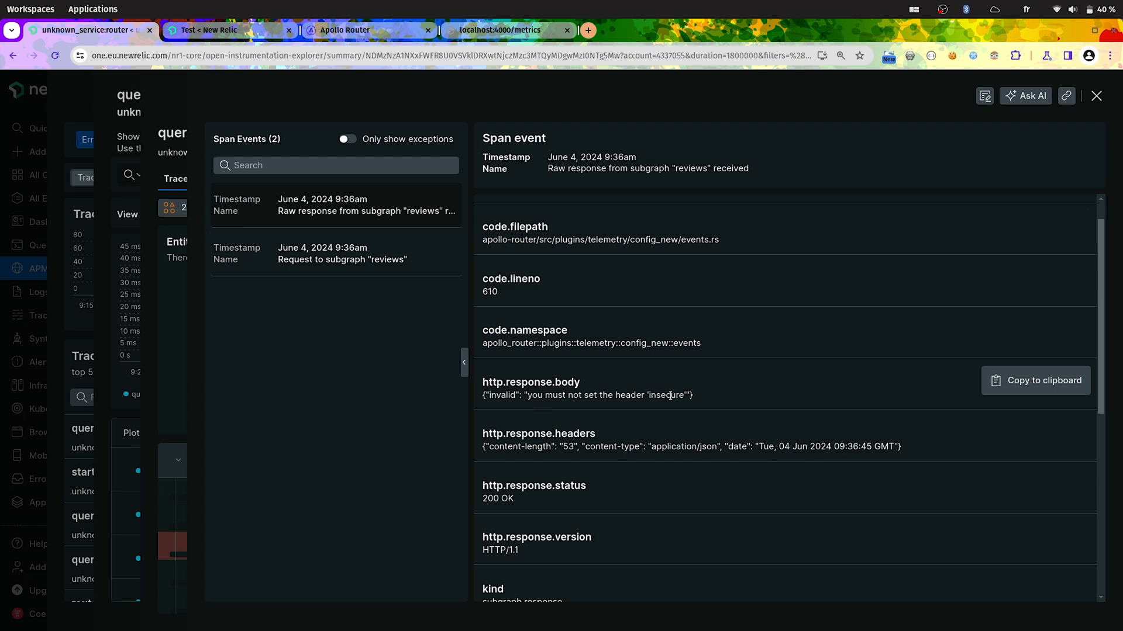
mouse_move(577, 198)
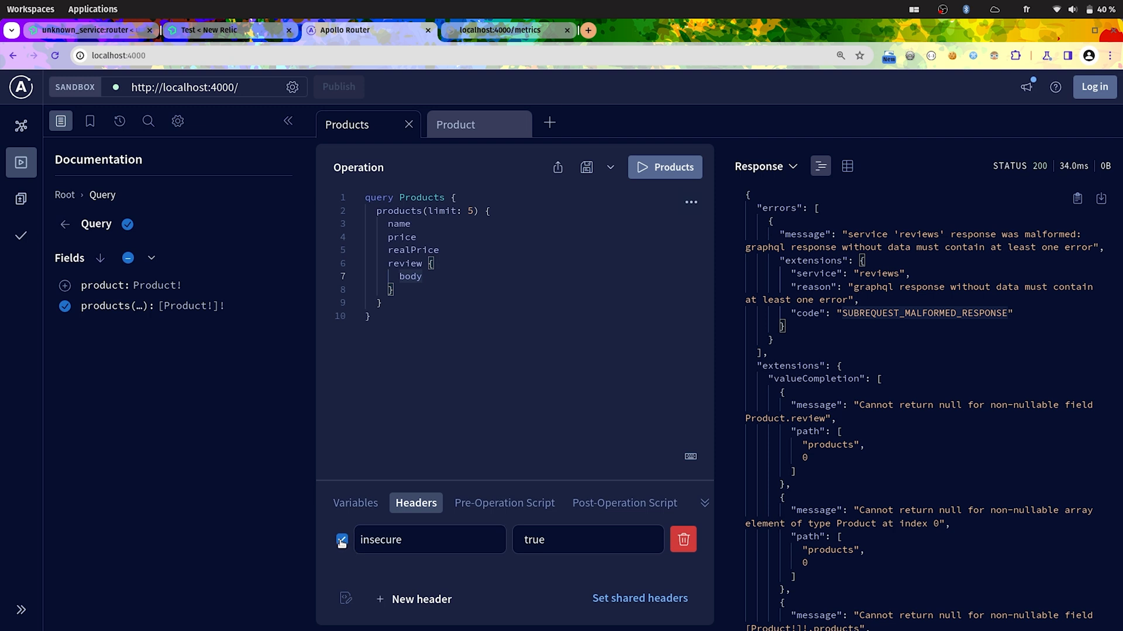
- Uncheck the 'insecure' header and rerun Products so it returns product data instead of errors
click(341, 540)
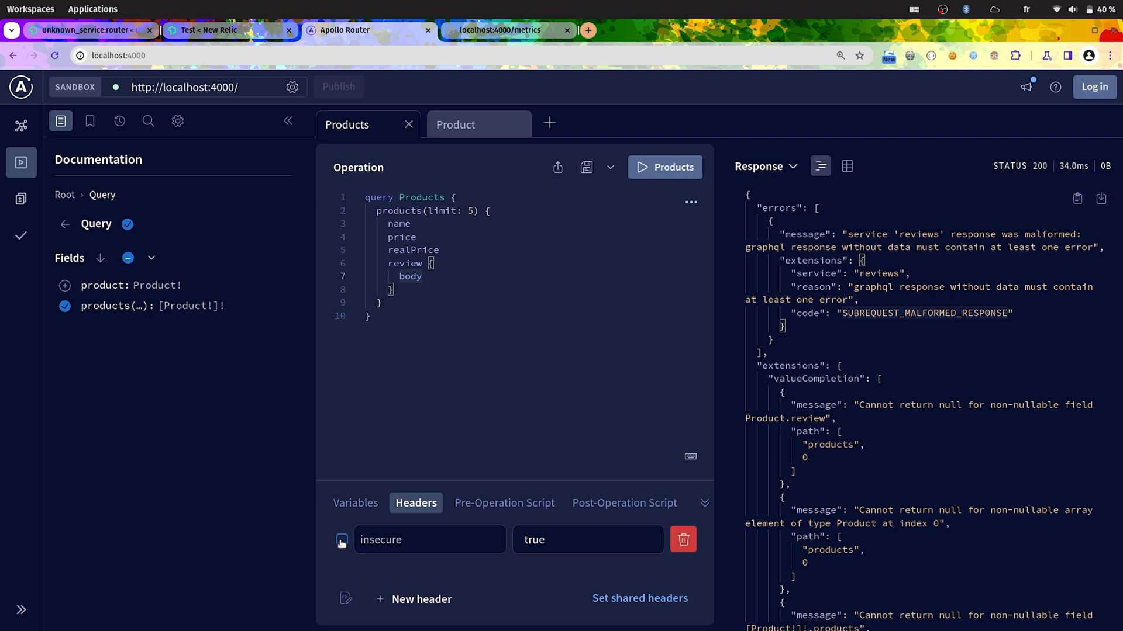
click(342, 540)
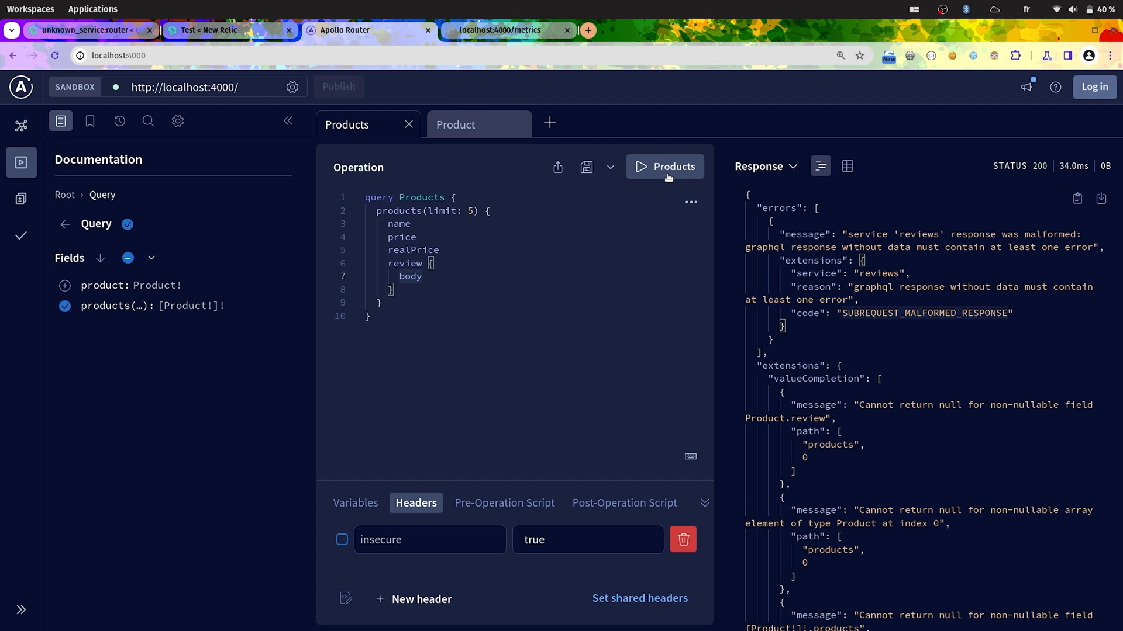
click(664, 166)
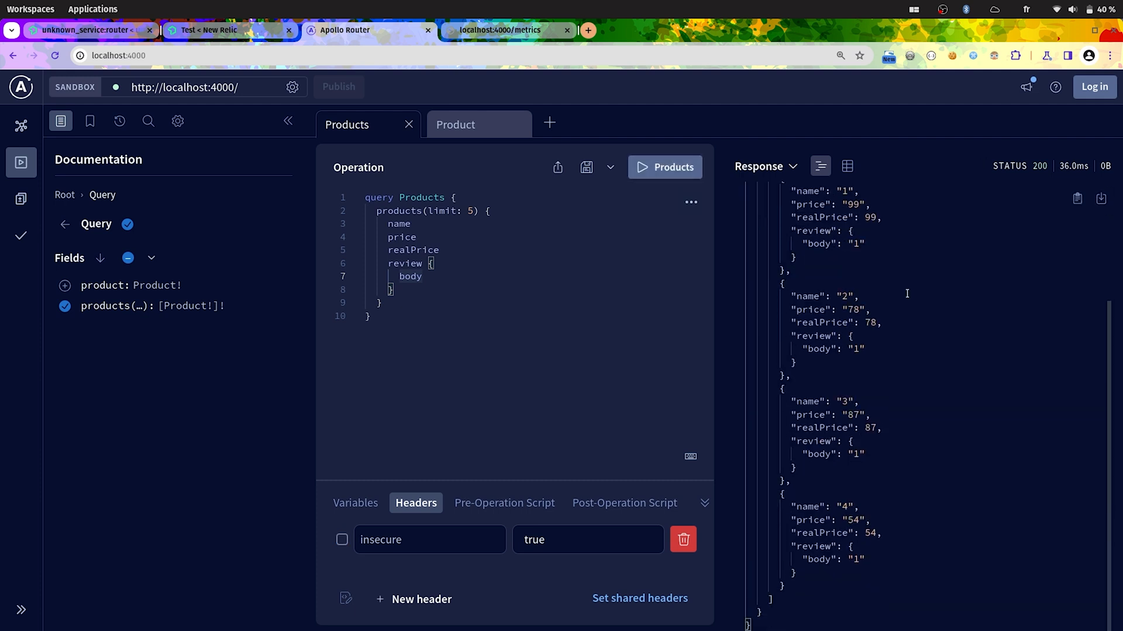
scroll(up, 3)
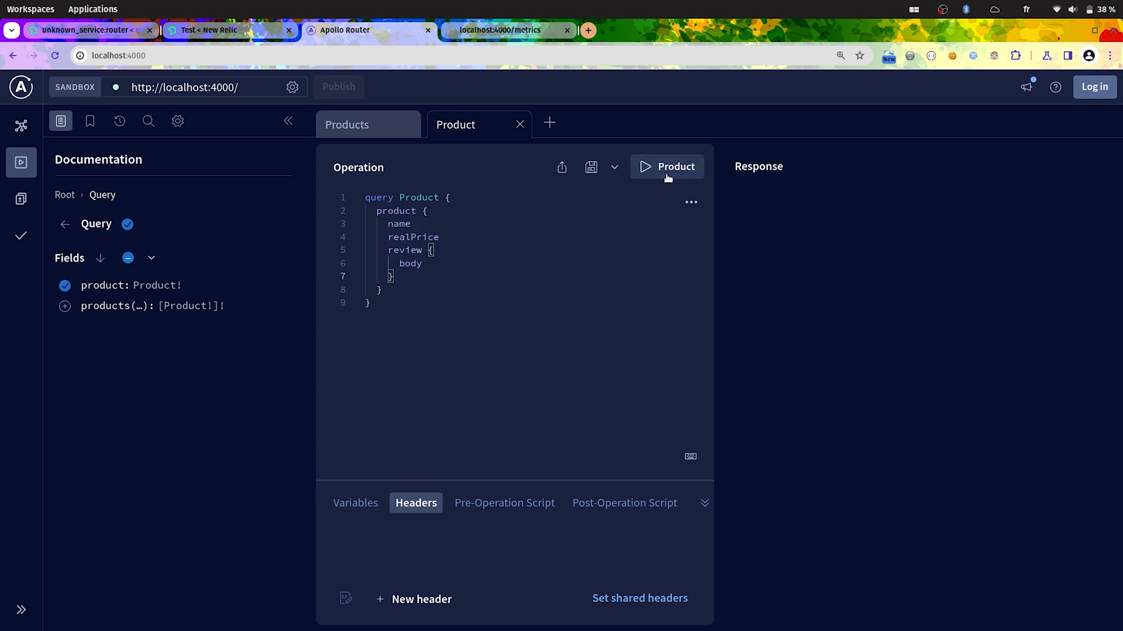
- Run the Product query and highlight realPrice 14 in the returned product 1 response
click(665, 166)
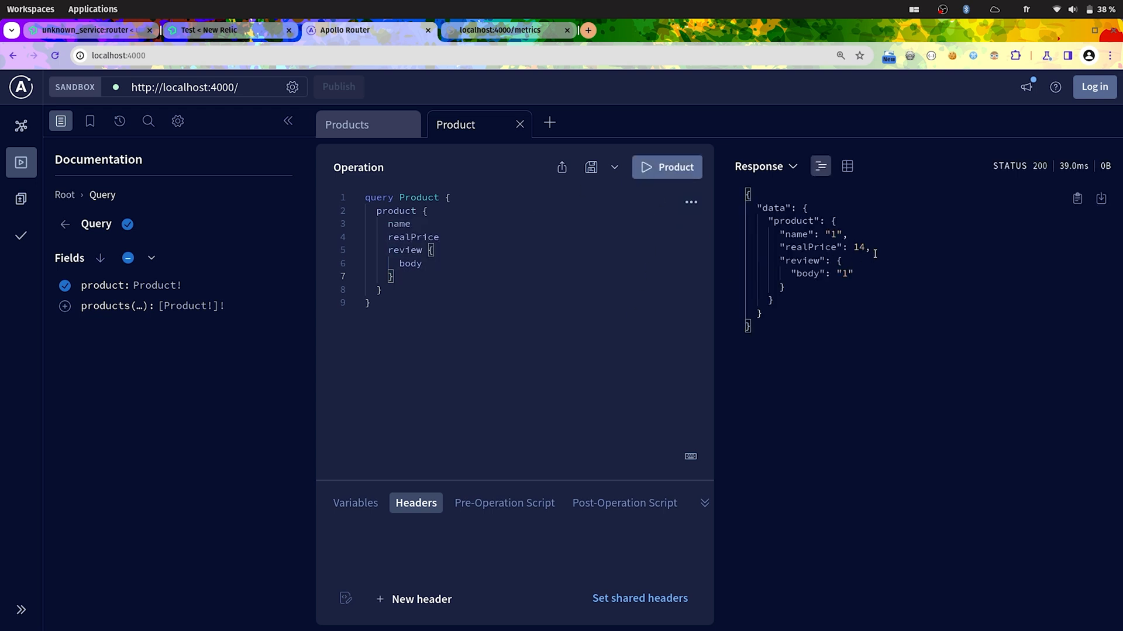
double_click(823, 247)
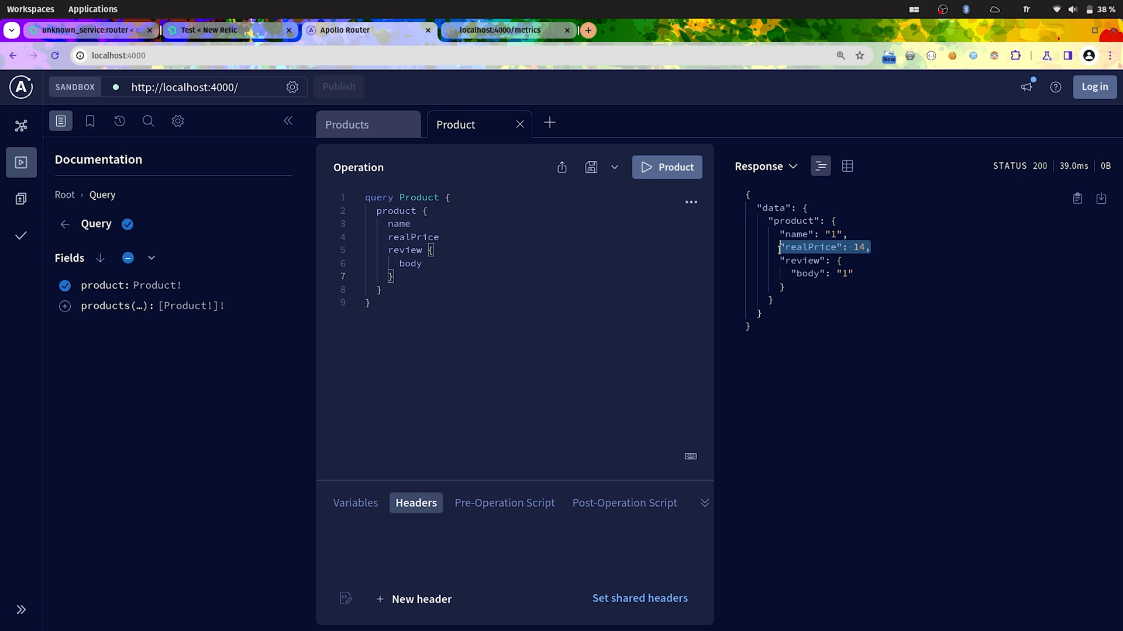
click(866, 247)
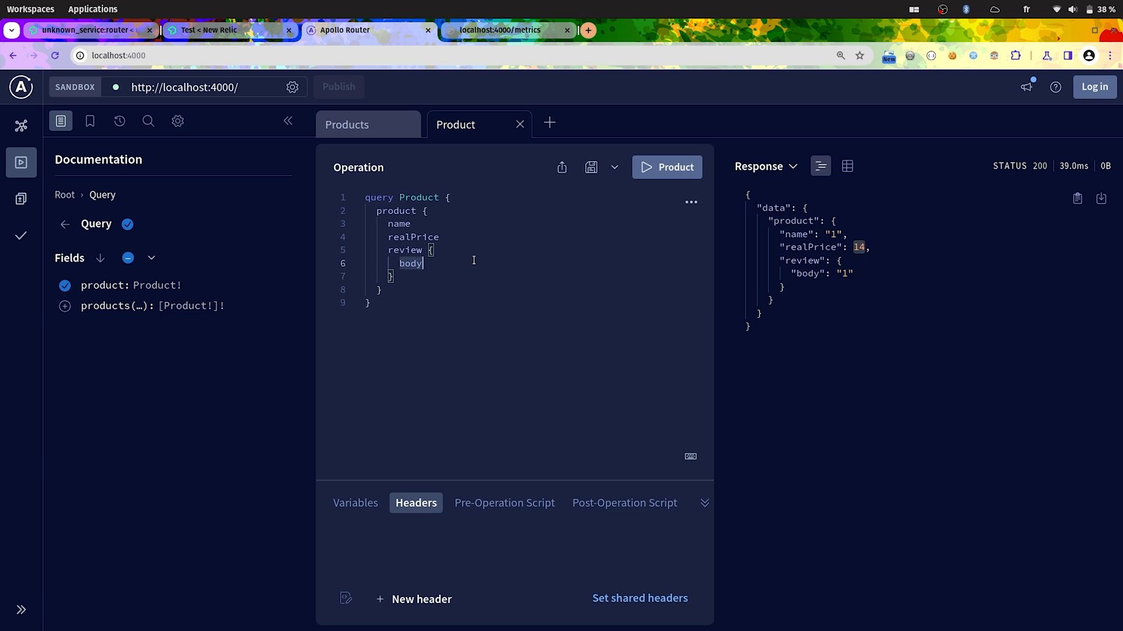
mouse_move(470, 289)
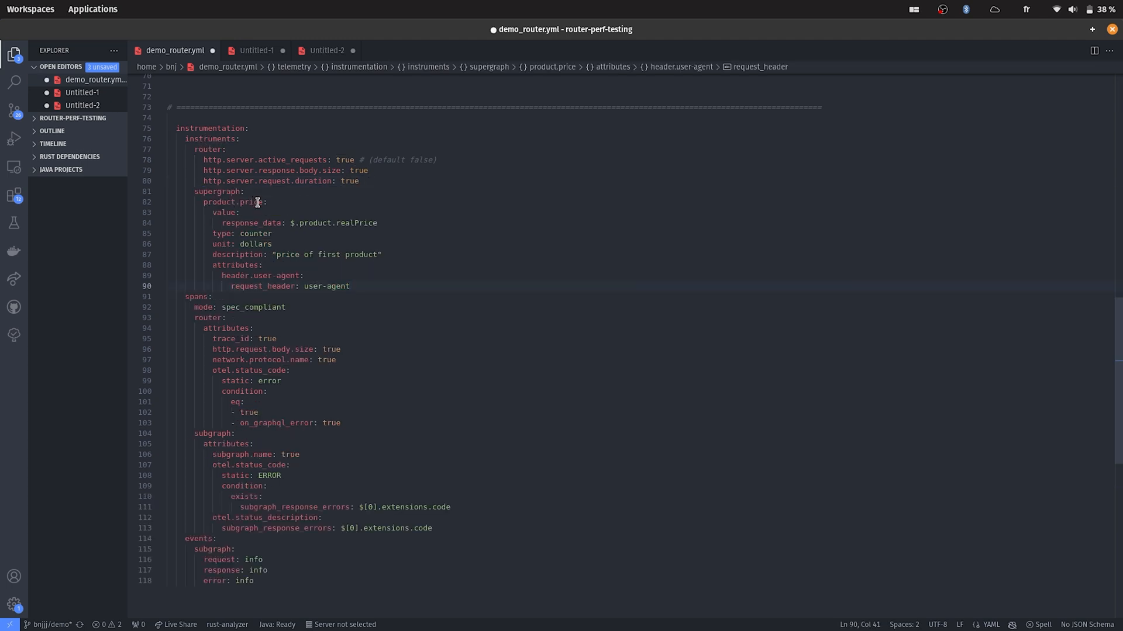
- Review the product.price counter in demo_router.yml: response_data value and user-agent header attribute
double_click(229, 202)
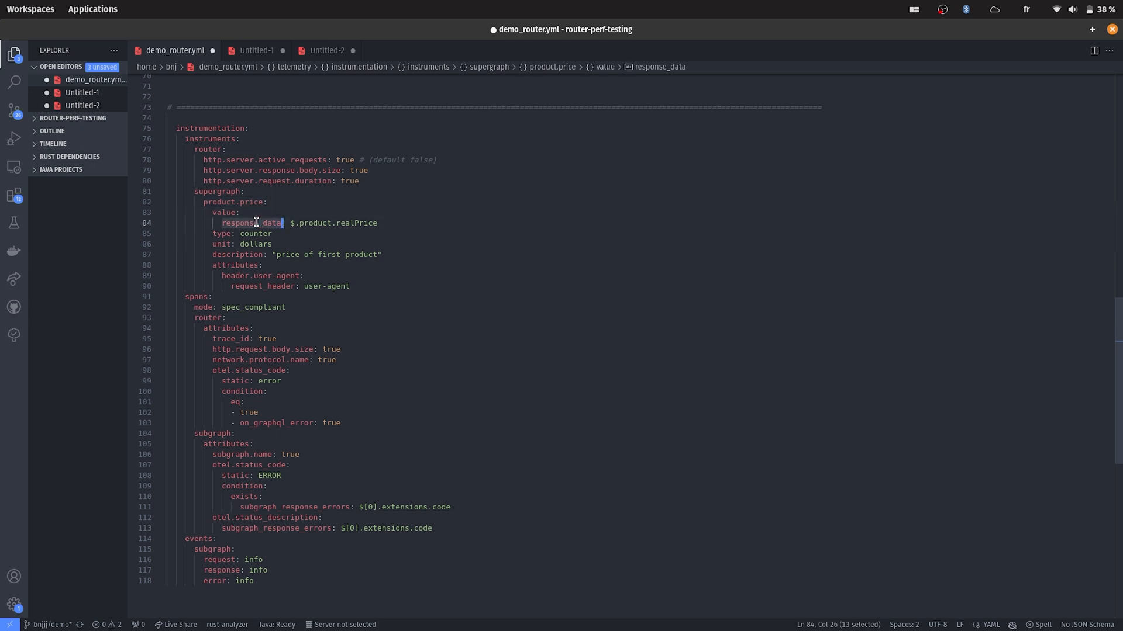
mouse_move(390, 216)
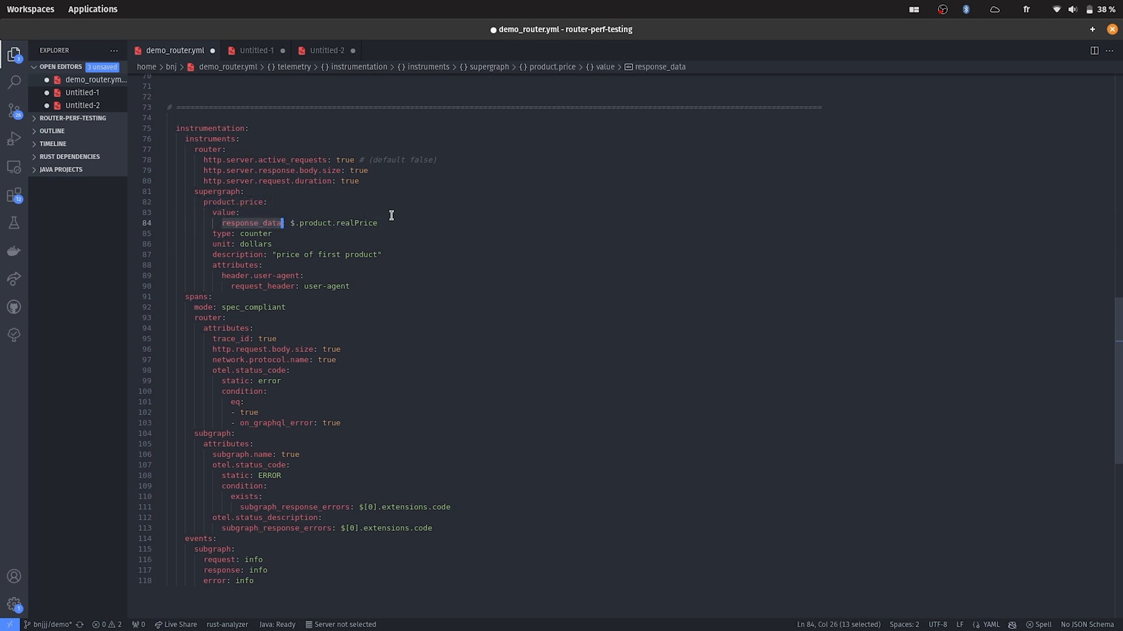
mouse_move(391, 223)
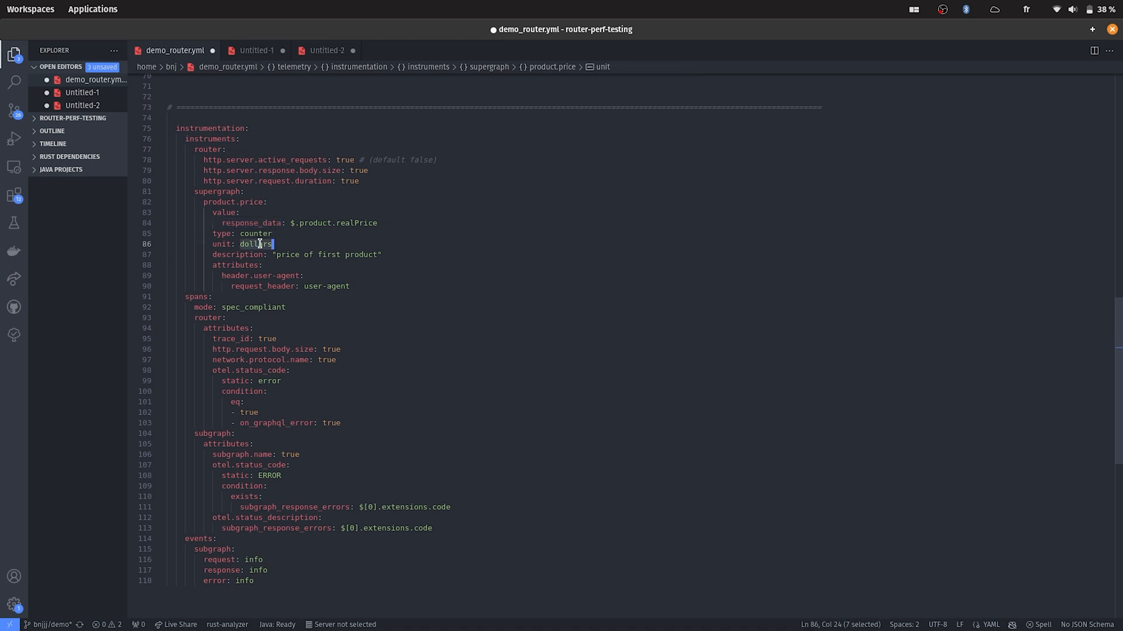
mouse_move(414, 251)
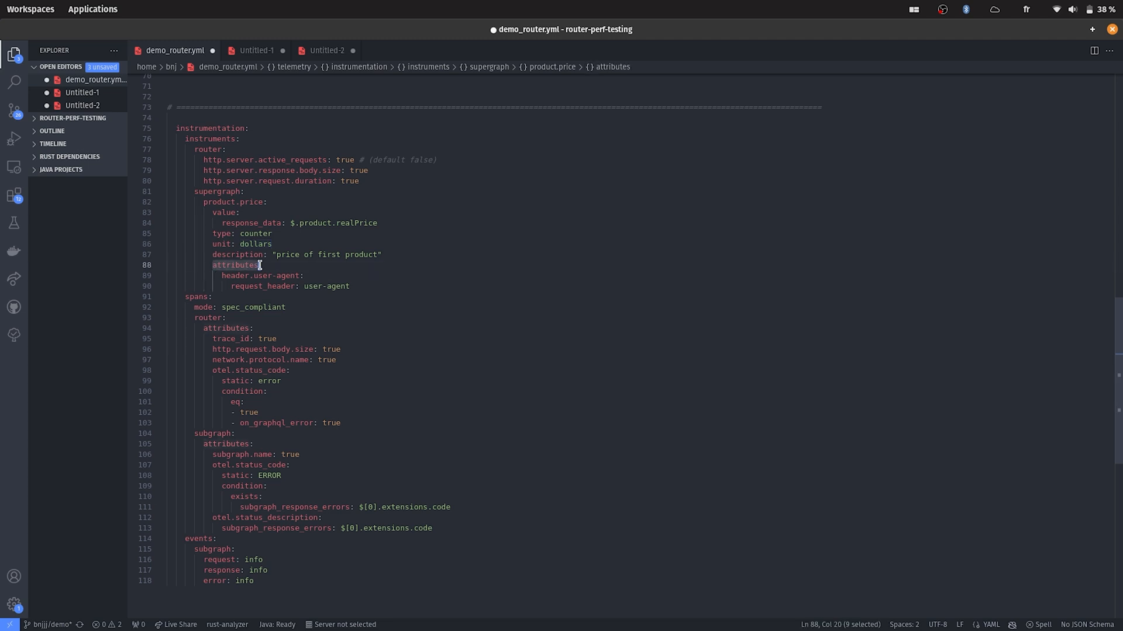
click(371, 286)
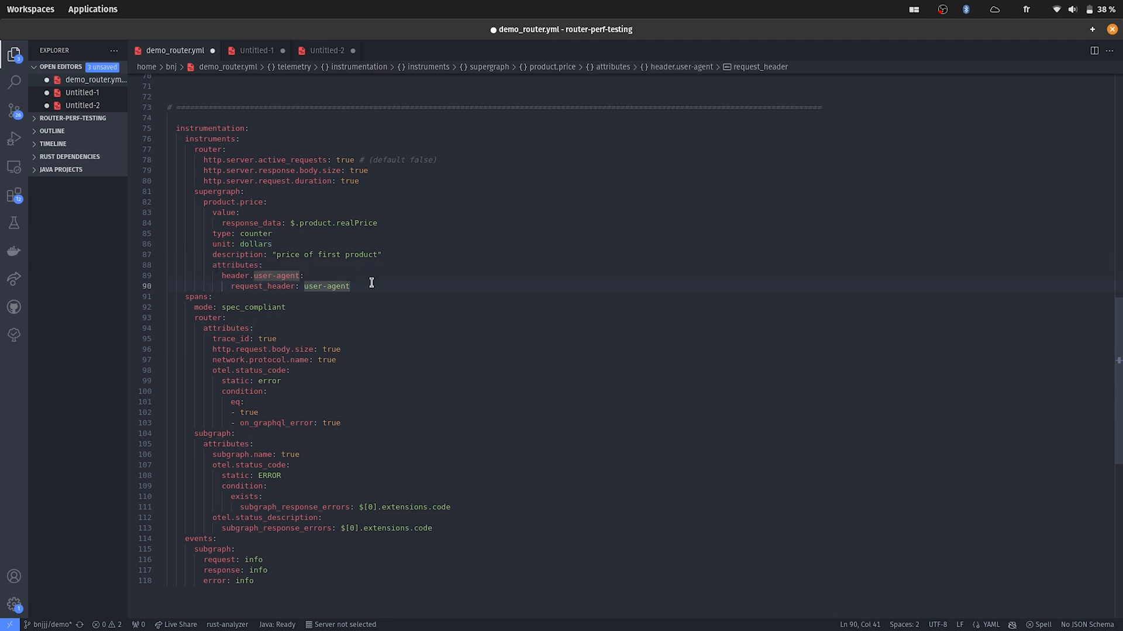
double_click(326, 287)
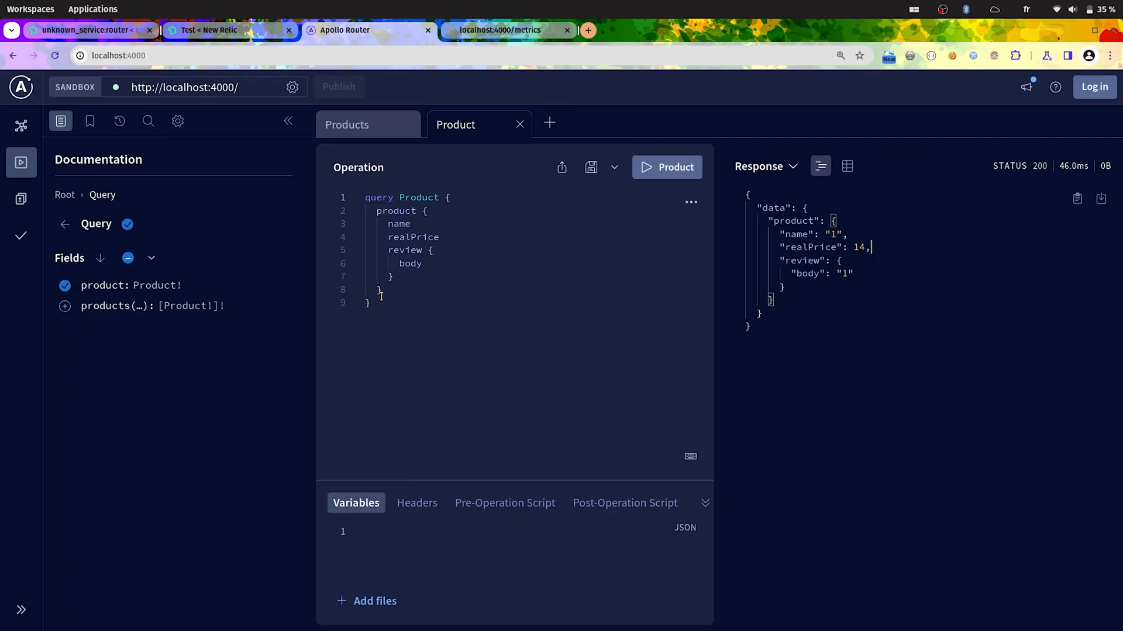
- Rerun the Product query and bring up New Relic's Test dashboard with the Product price spike
click(666, 168)
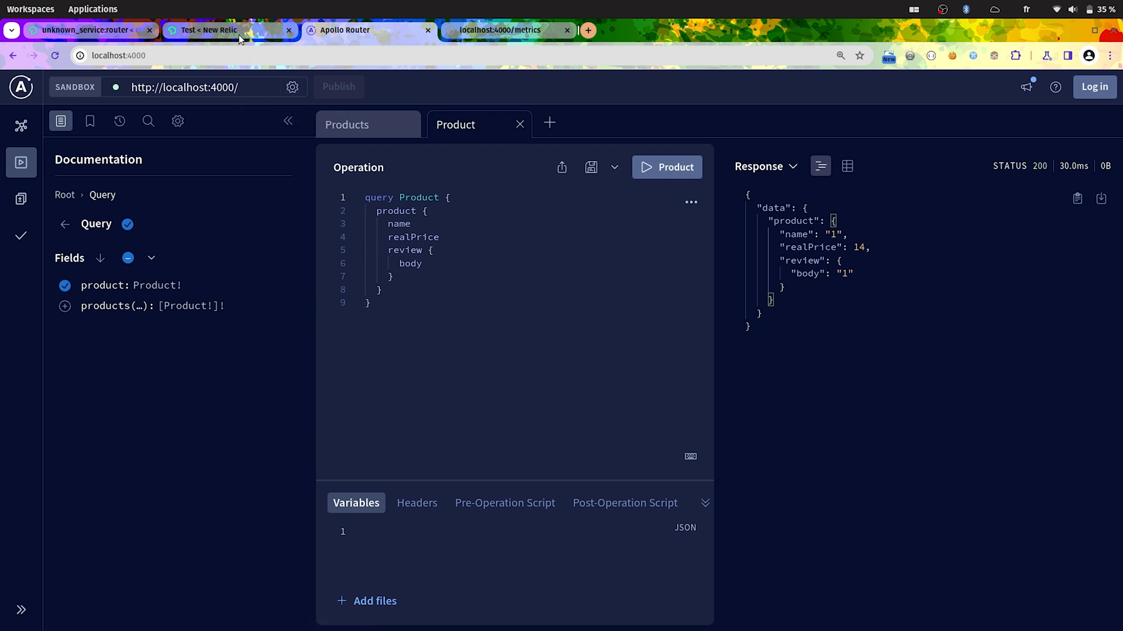
click(209, 29)
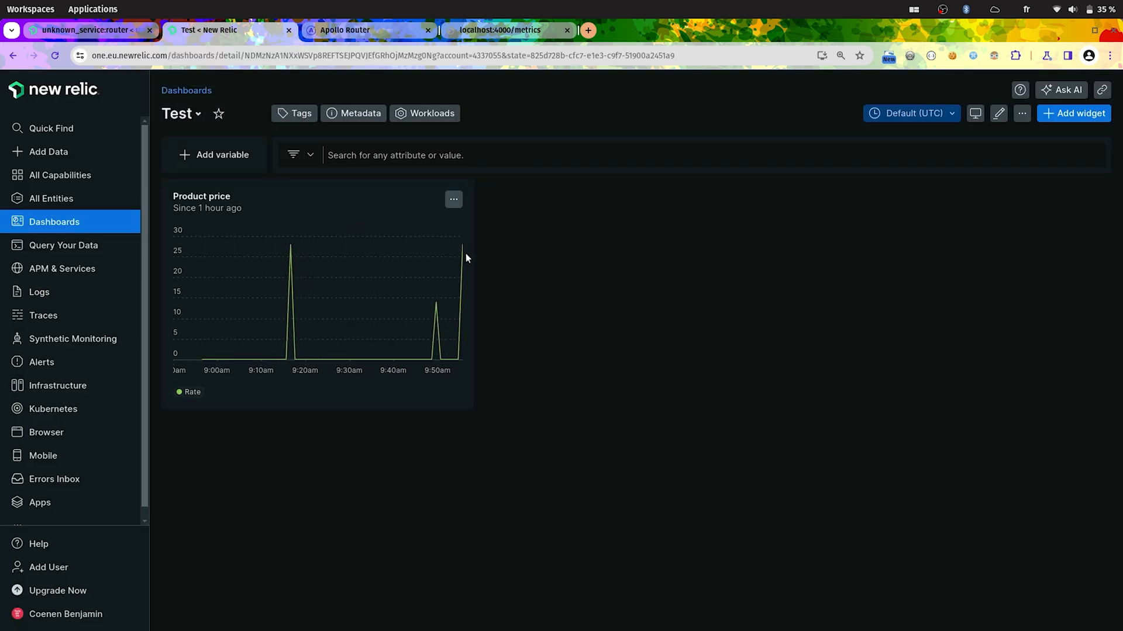